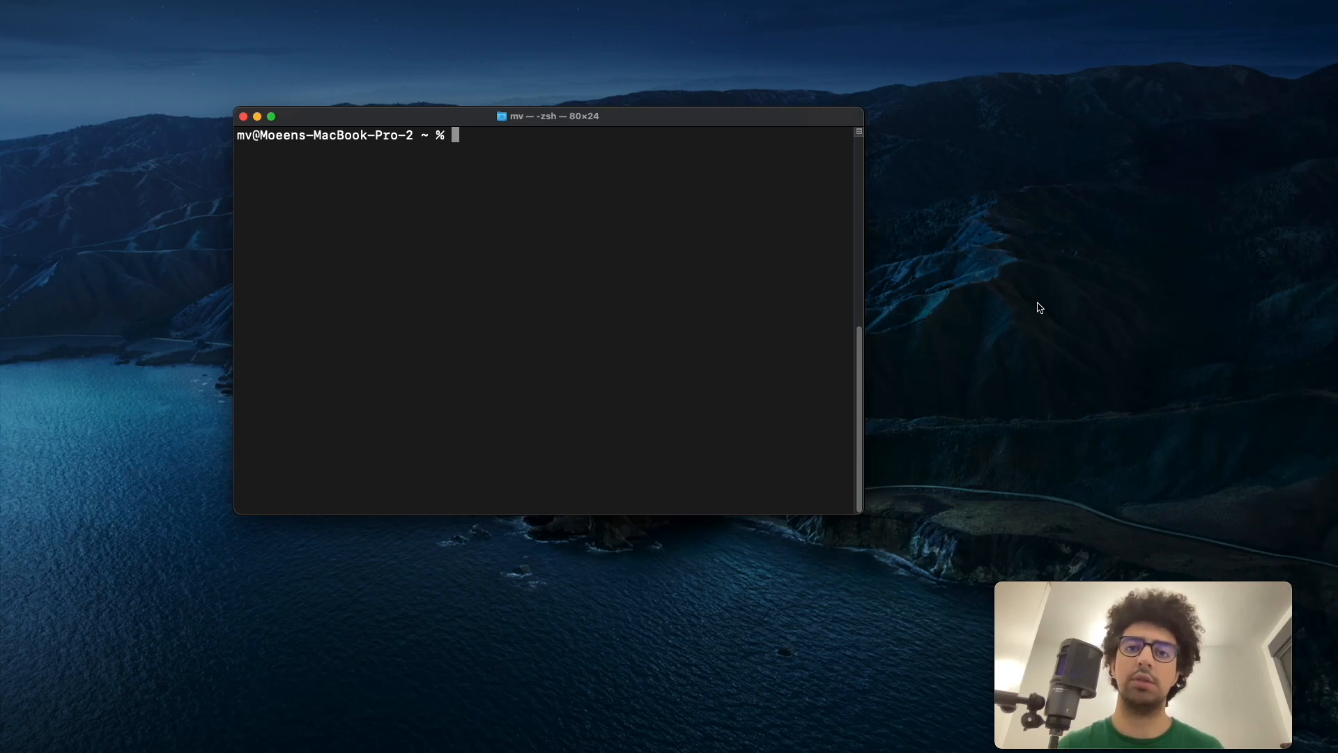
{"action": "mouse_move", "coordinate": [738, 327]}
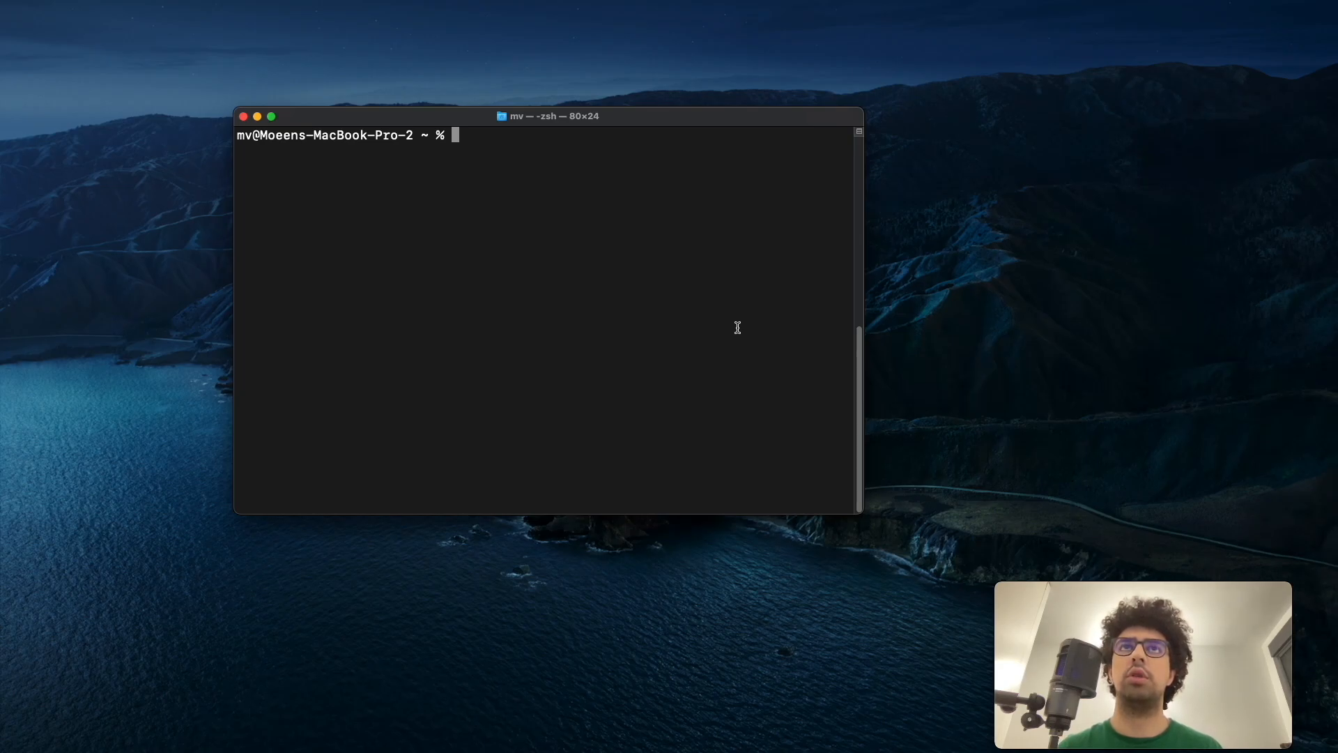
{"action": "mouse_move", "coordinate": [746, 323]}
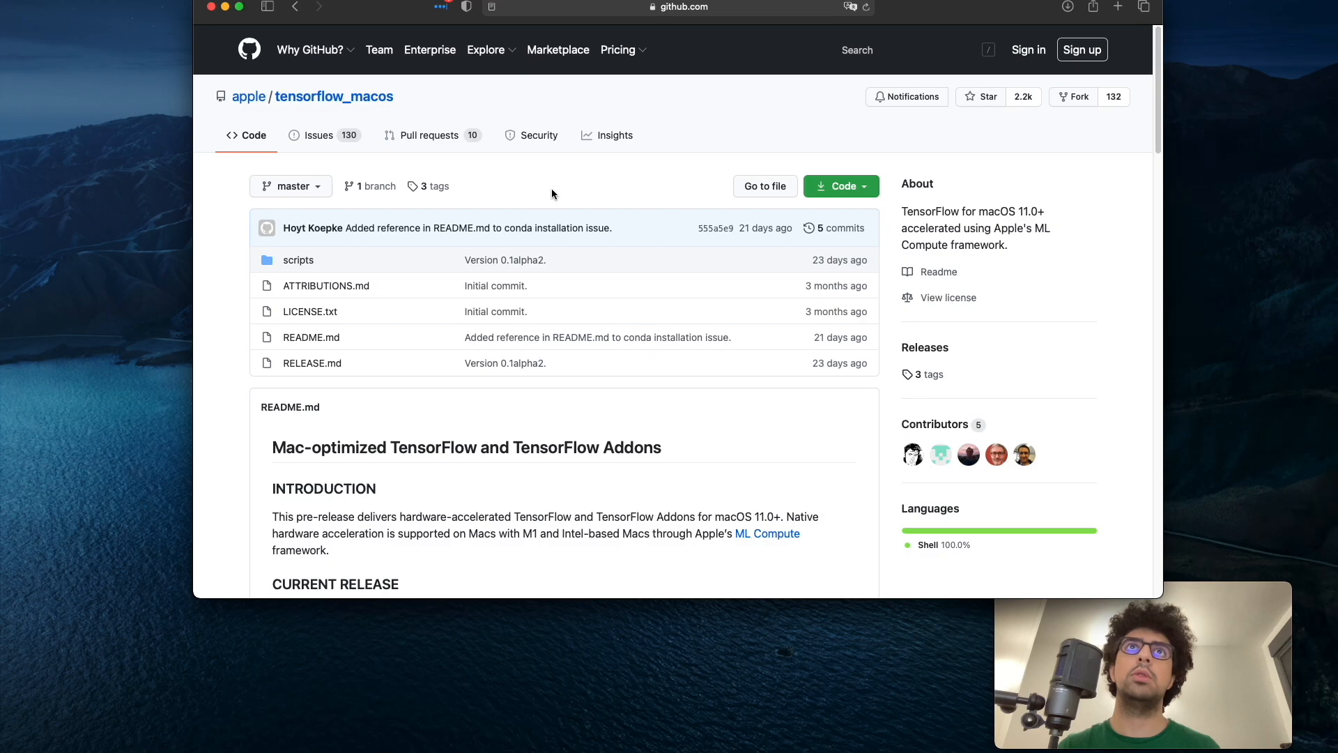
From the repo README reach Releases, expand Assets and download tensorflow_macos-0.1alpha2.tar.gz.
{"action": "scroll", "scroll_direction": "down", "scroll_amount": 3}
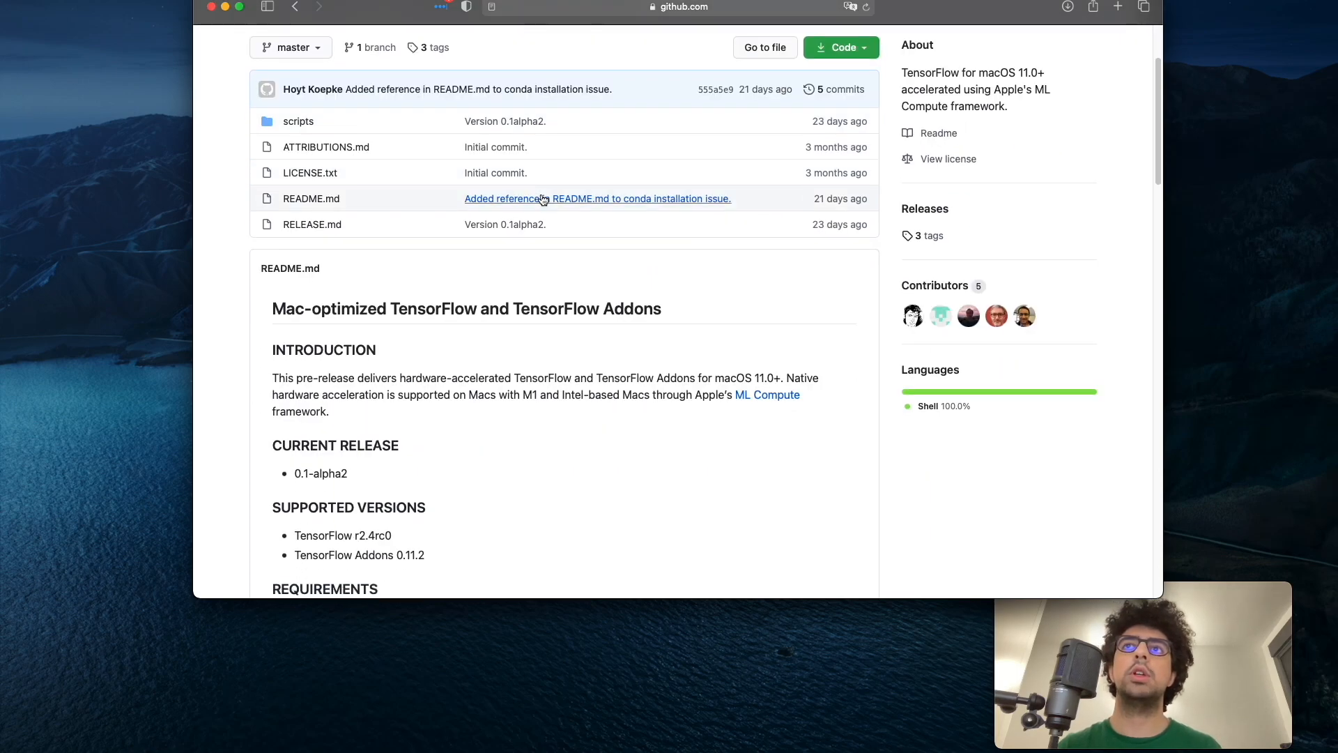
{"action": "scroll", "scroll_direction": "down", "scroll_amount": 3}
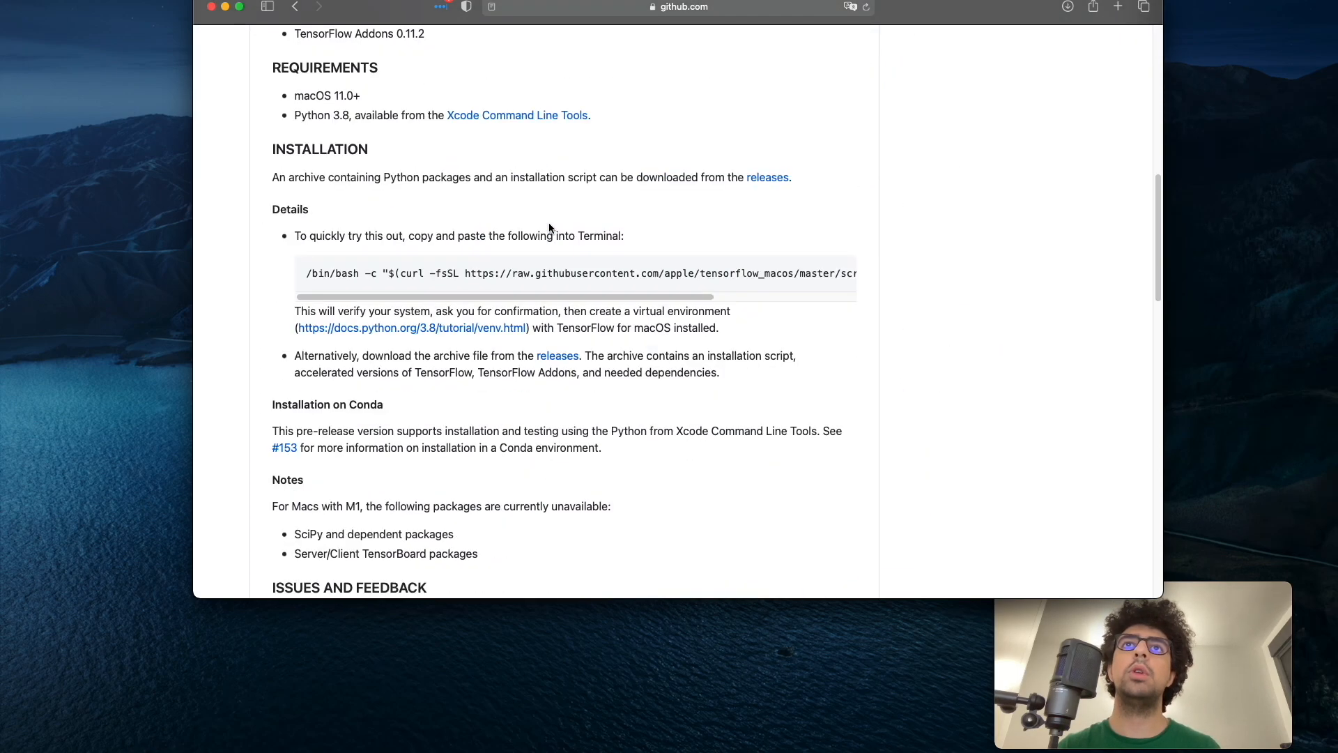
{"action": "scroll", "scroll_direction": "down", "scroll_amount": 3}
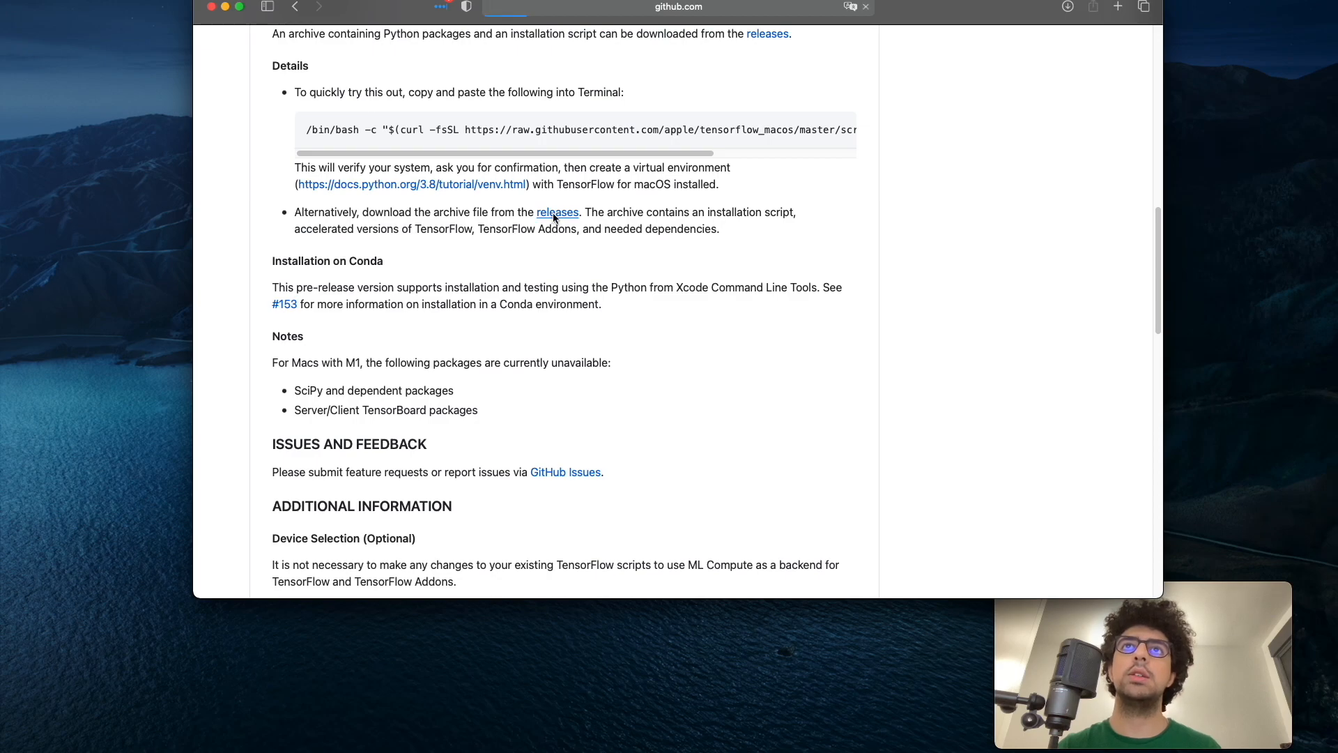
{"action": "left_click", "coordinate": [556, 212]}
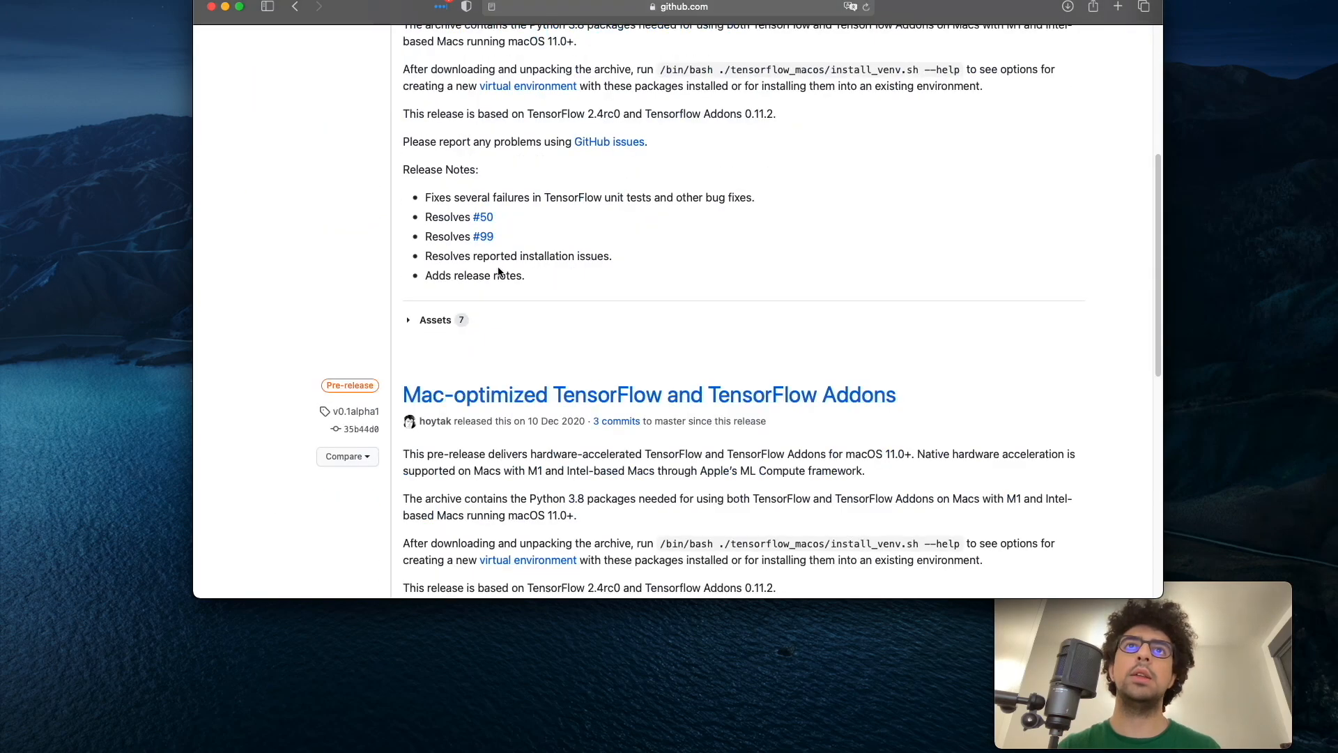
{"action": "left_click", "coordinate": [435, 319]}
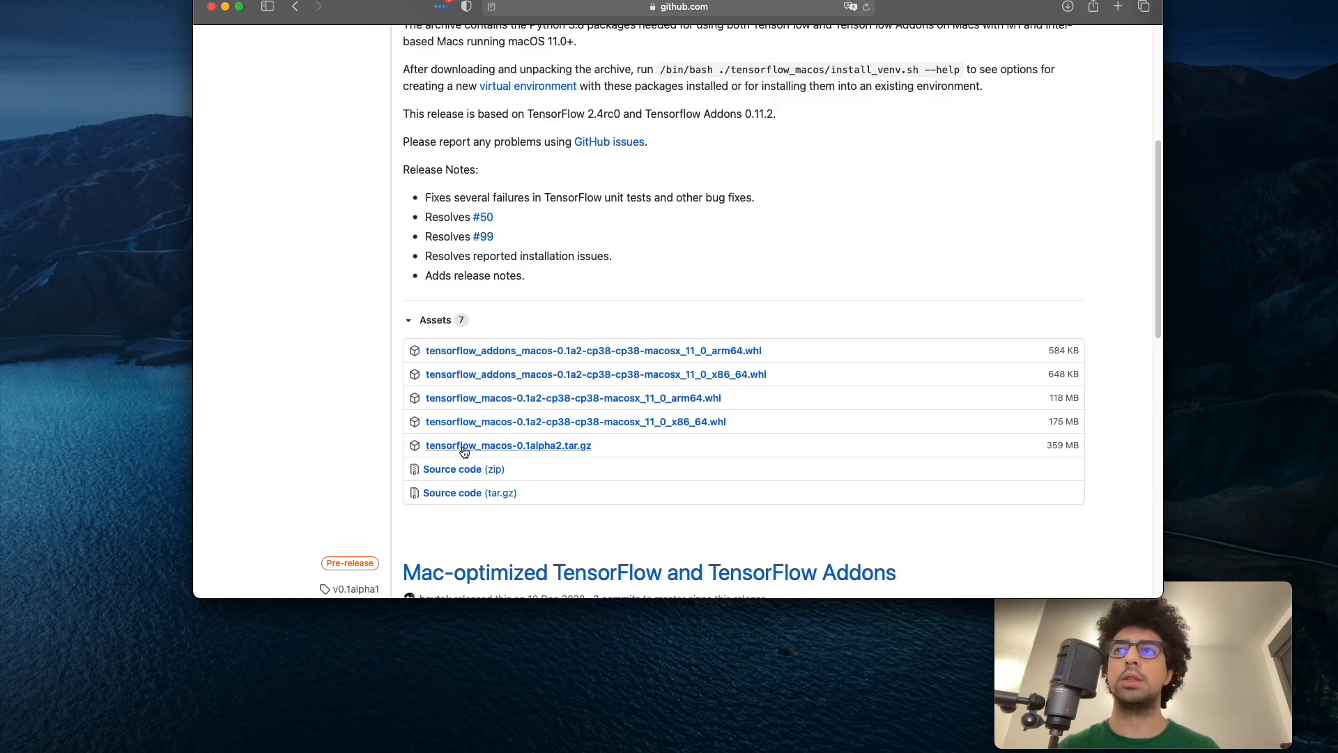
{"action": "left_click", "coordinate": [507, 445]}
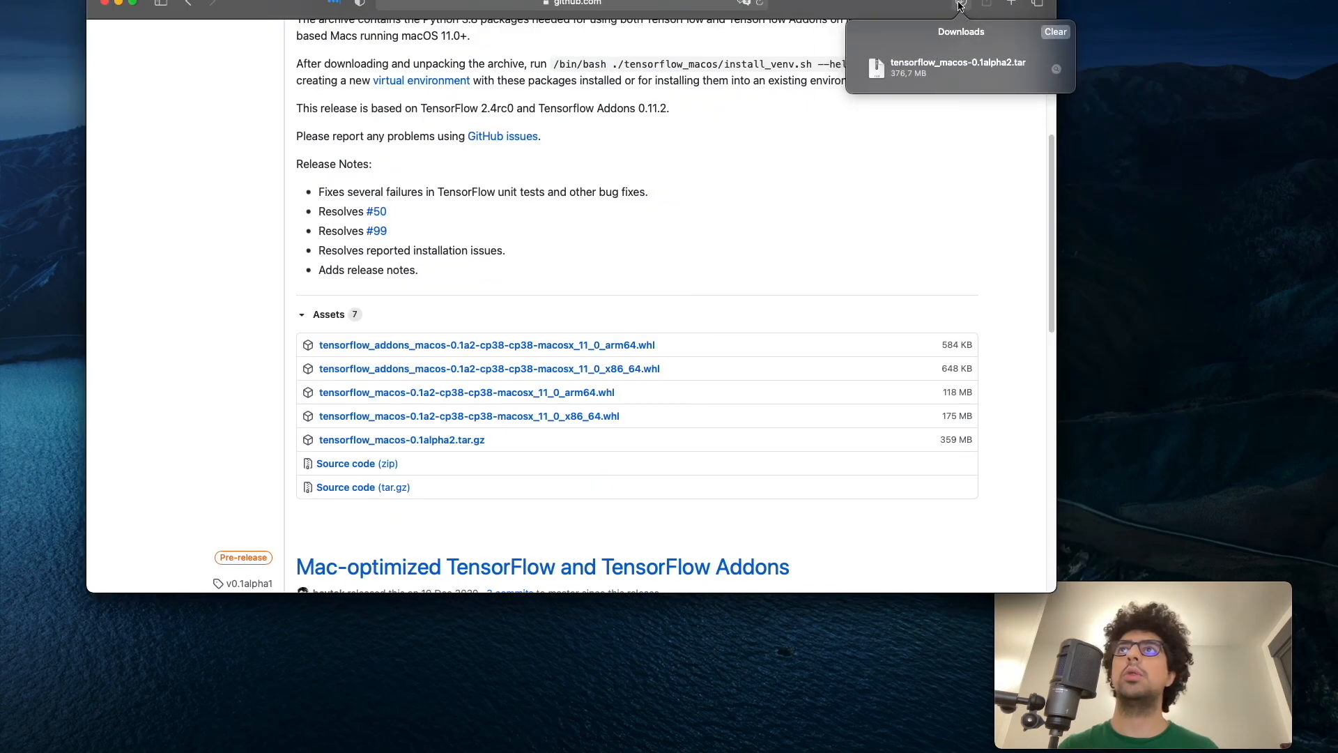
{"action": "mouse_move", "coordinate": [929, 6]}
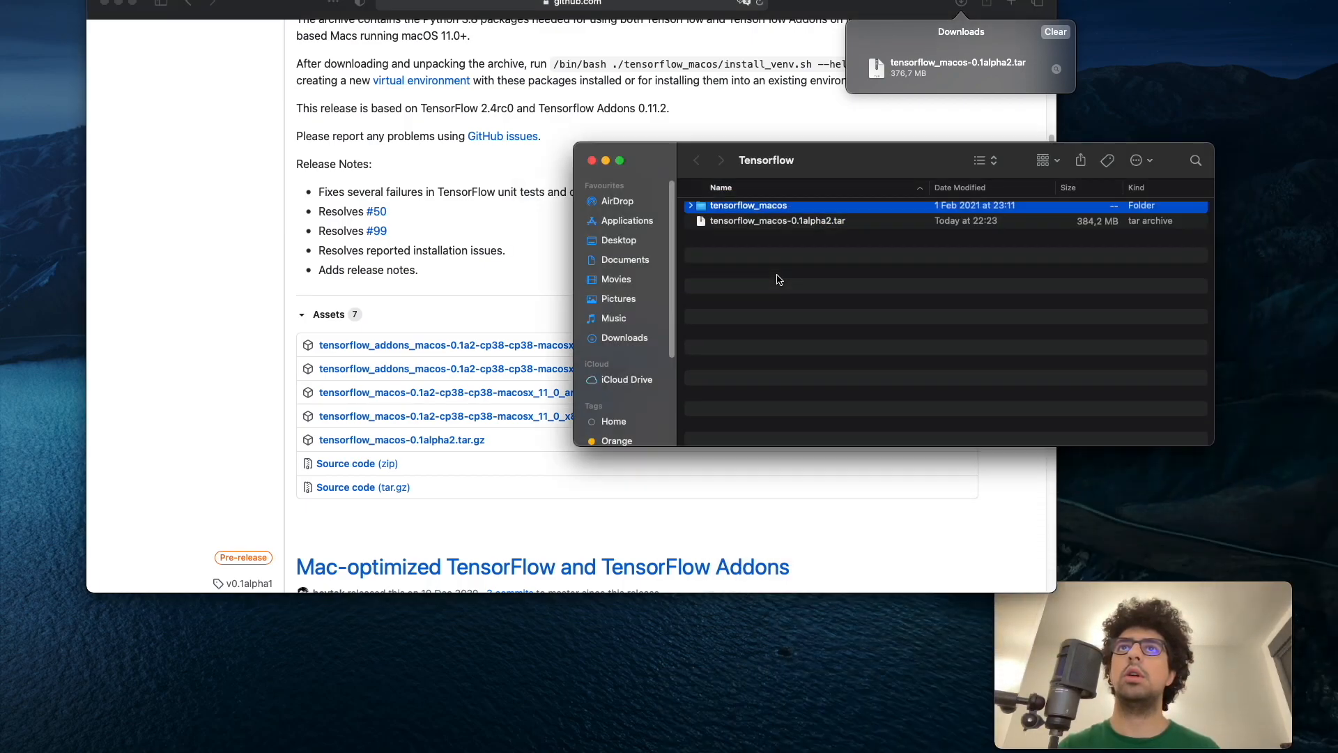
Expand the unpacked tensorflow_macos folder and select its install_venv.sh script.
{"action": "left_click", "coordinate": [691, 207]}
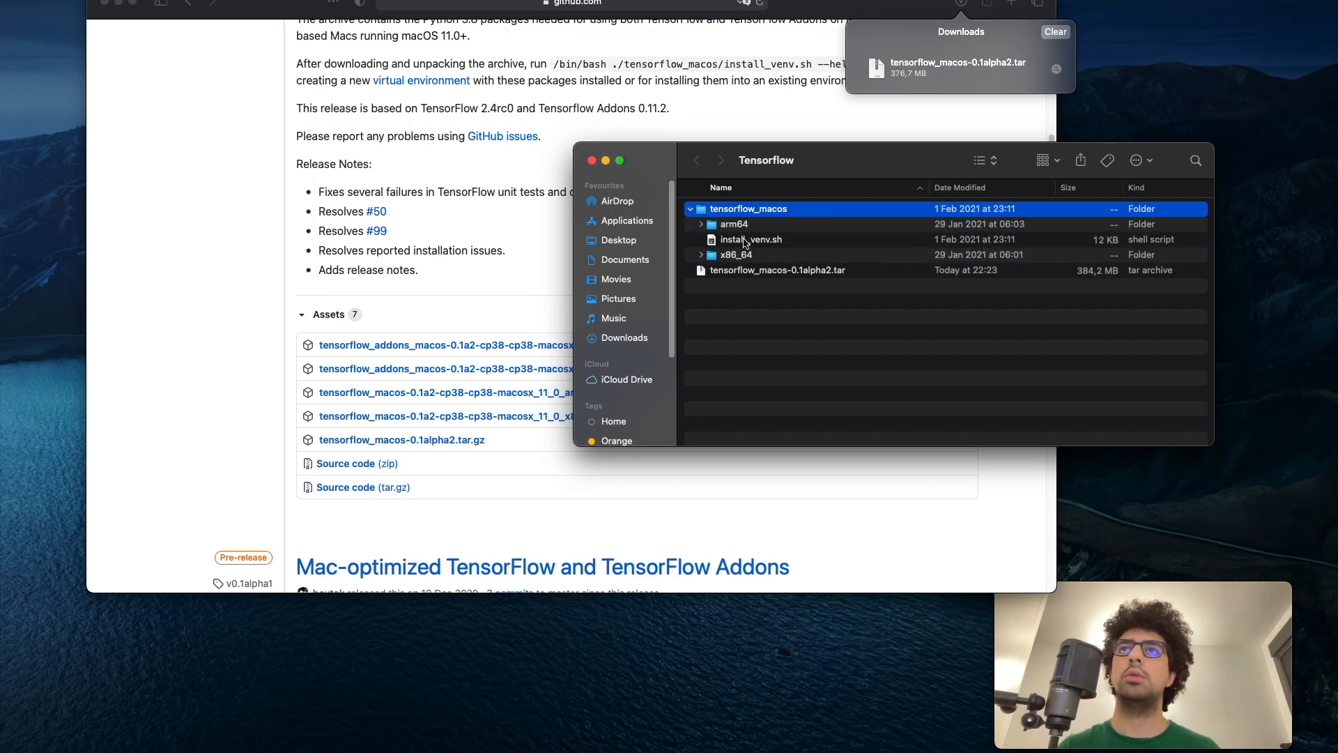
{"action": "left_click", "coordinate": [750, 239]}
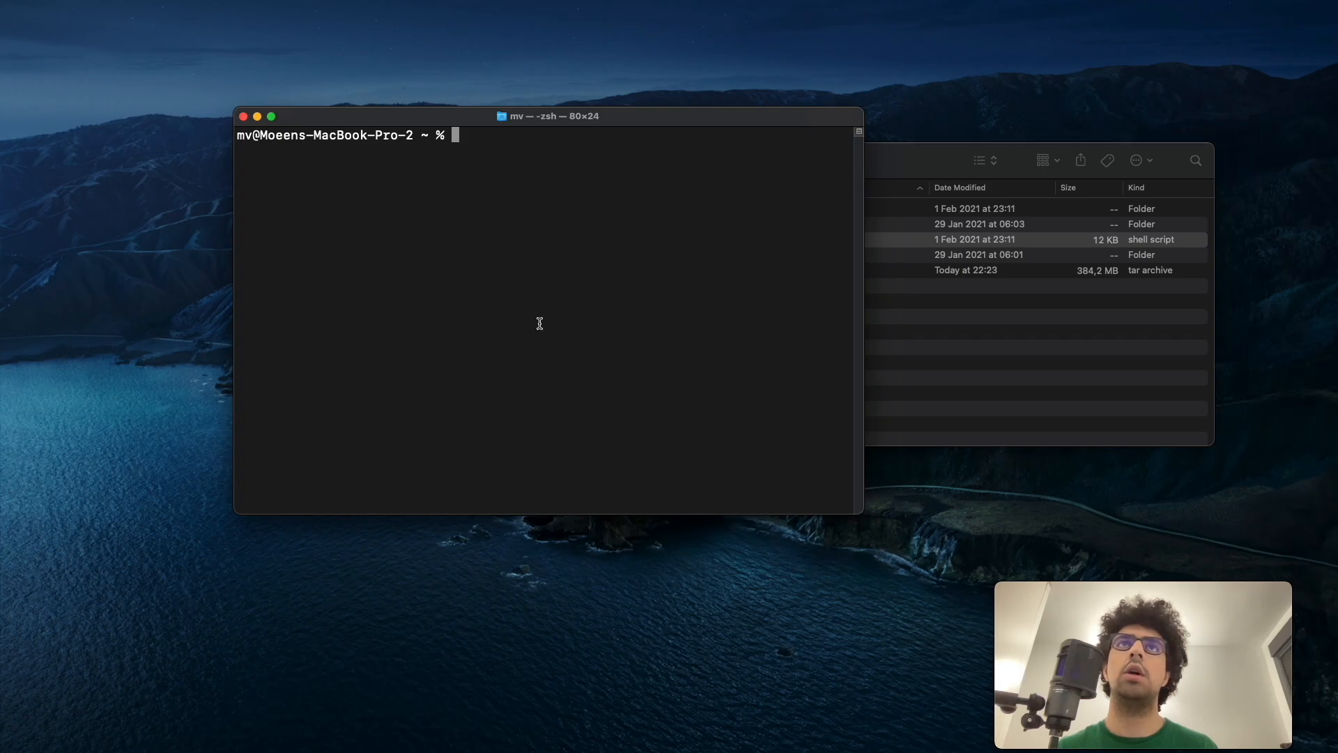
{"action": "mouse_move", "coordinate": [526, 304]}
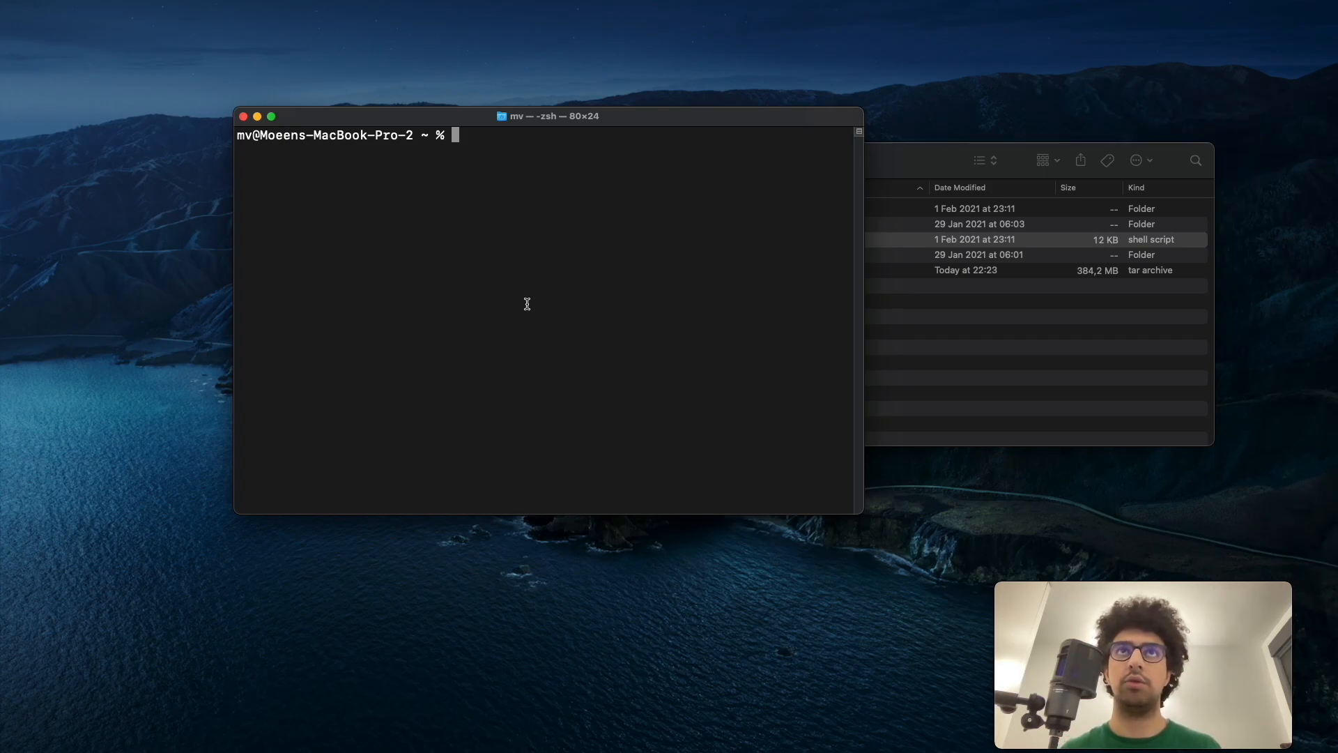
Activate the test_opencv conda environment with conda activate.
{"action": "type", "text": "con"}
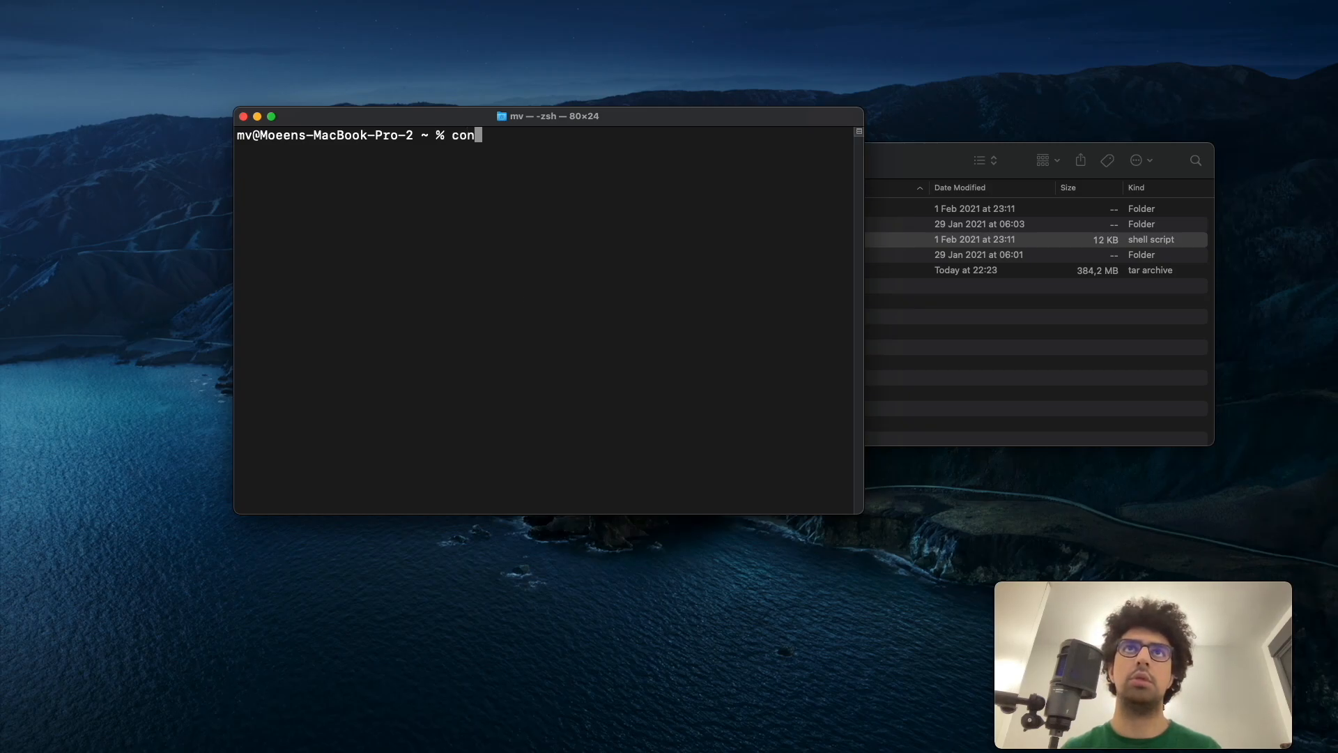
{"action": "type", "text": "da"}
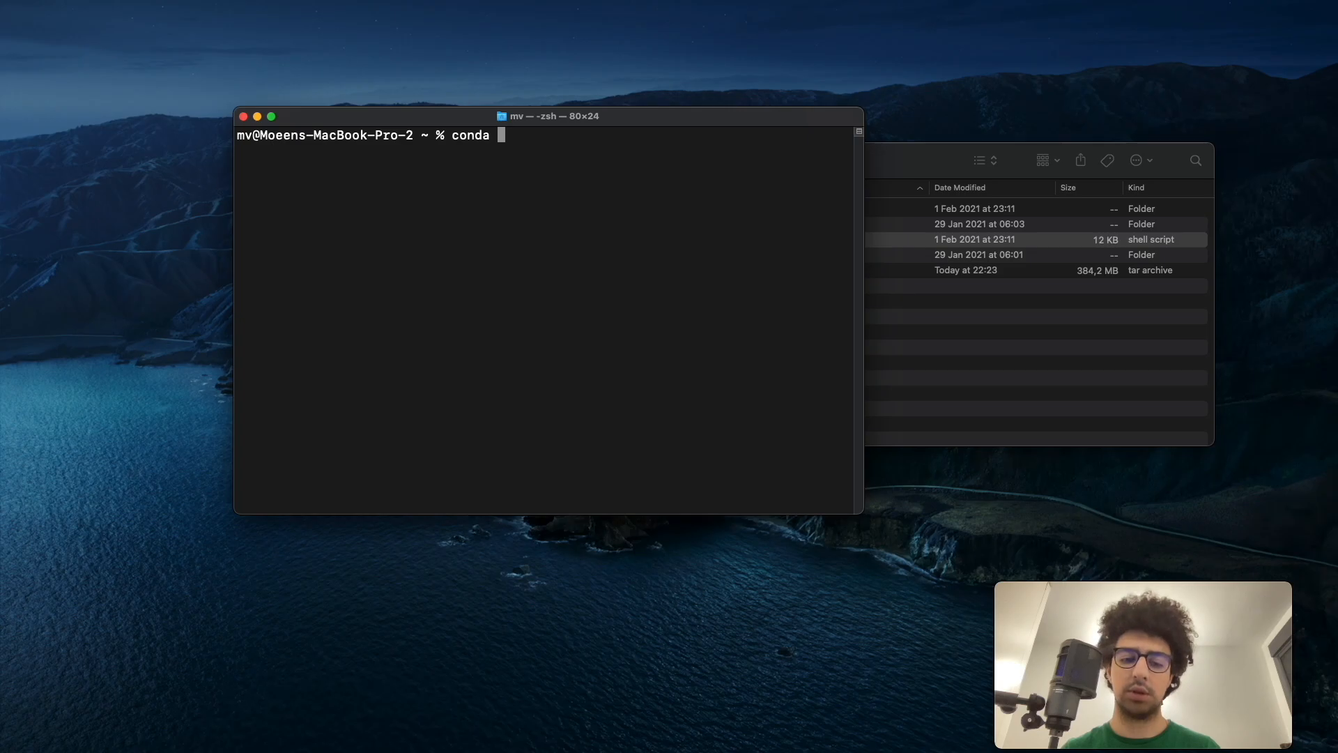
{"action": "type", "text": "activate"}
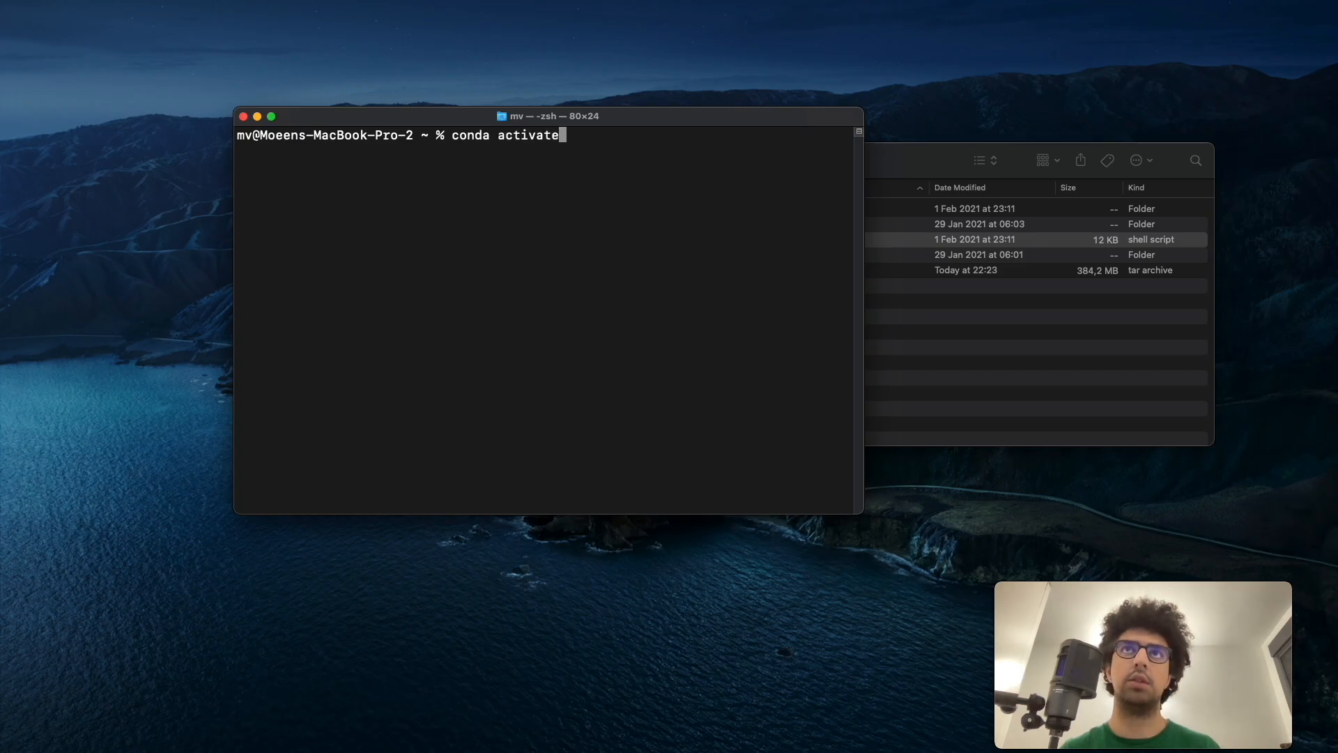
{"action": "type", "text": "test"}
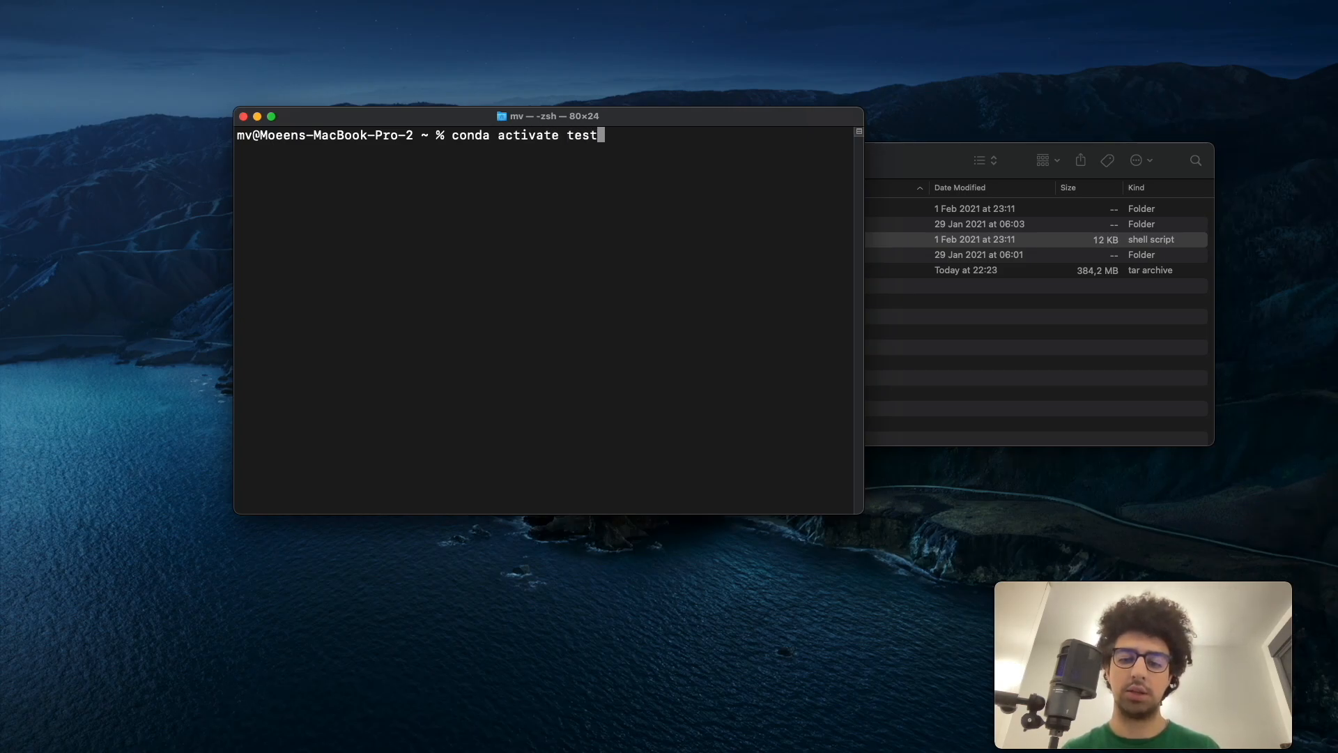
{"action": "type", "text": "_opencv"}
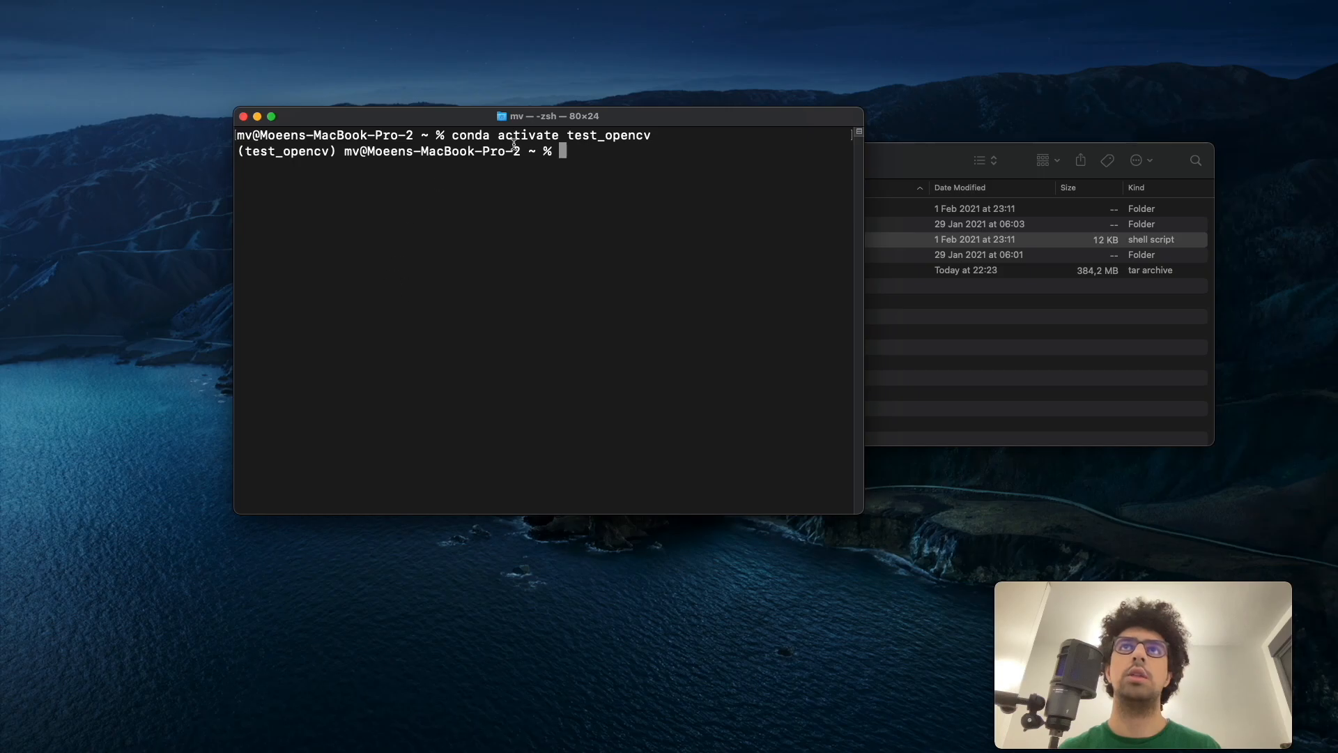
{"action": "double_click", "coordinate": [608, 136]}
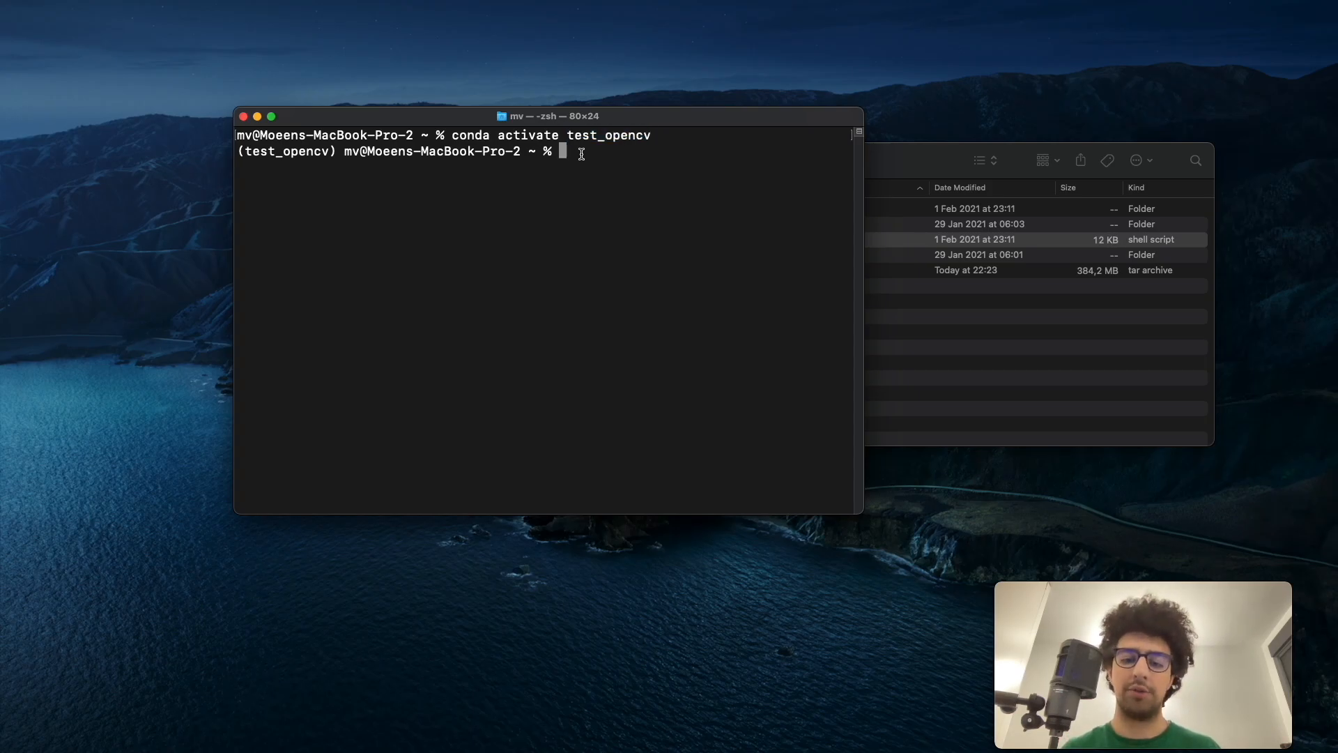
Start python in the environment and quit() back to the shell.
{"action": "type", "text": "python"}
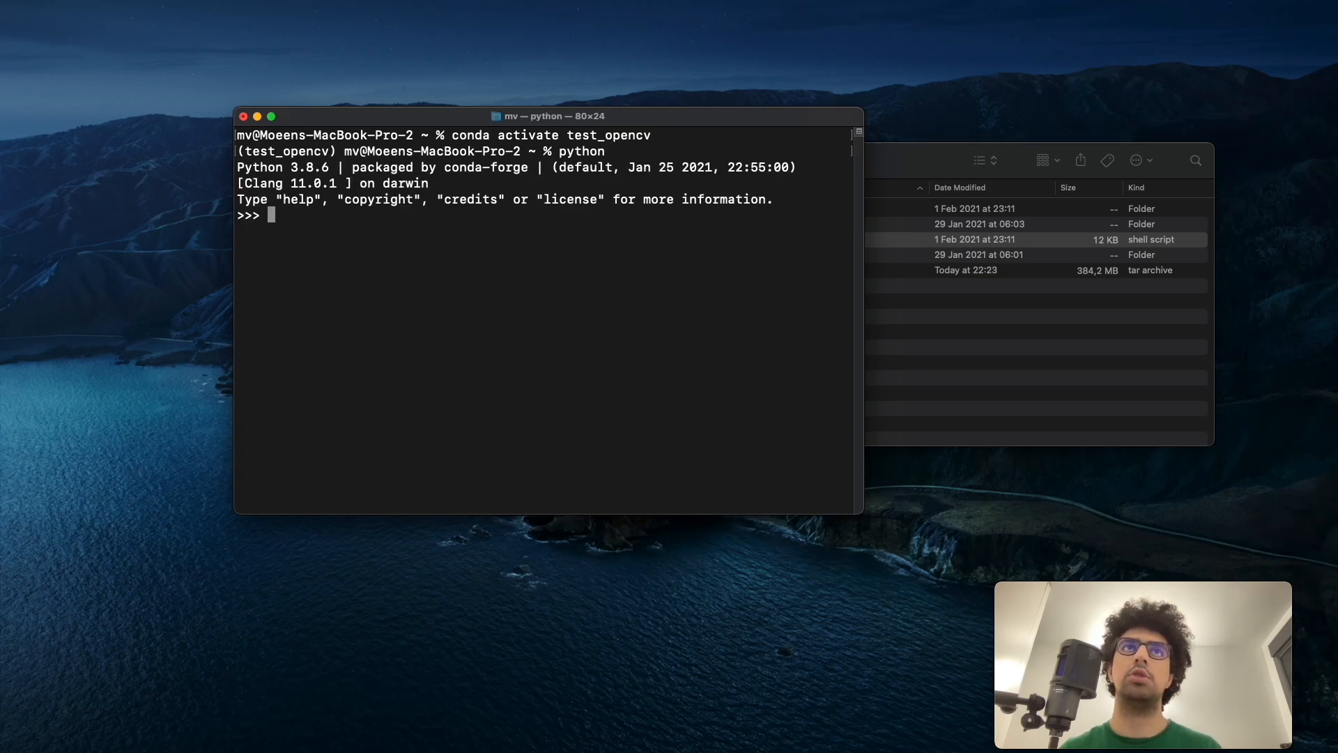
{"action": "type", "text": "quit("}
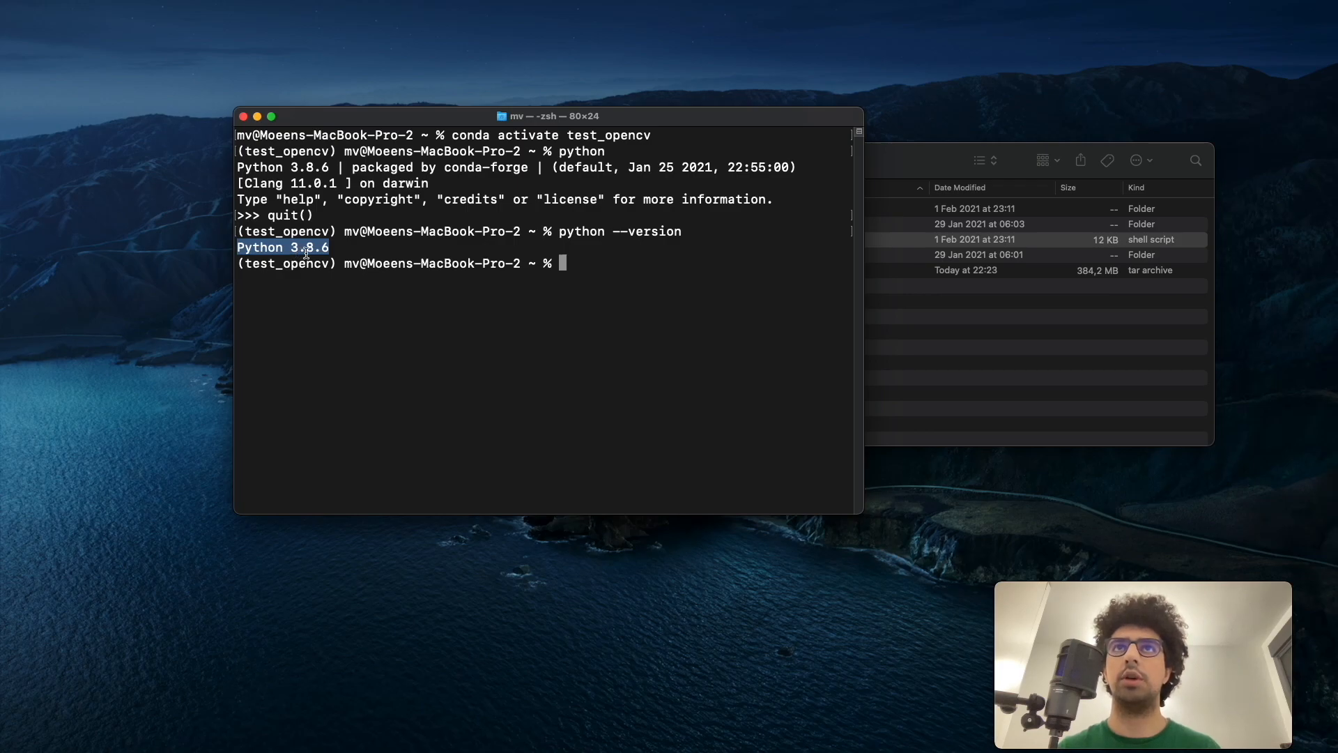
{"action": "mouse_move", "coordinate": [609, 305]}
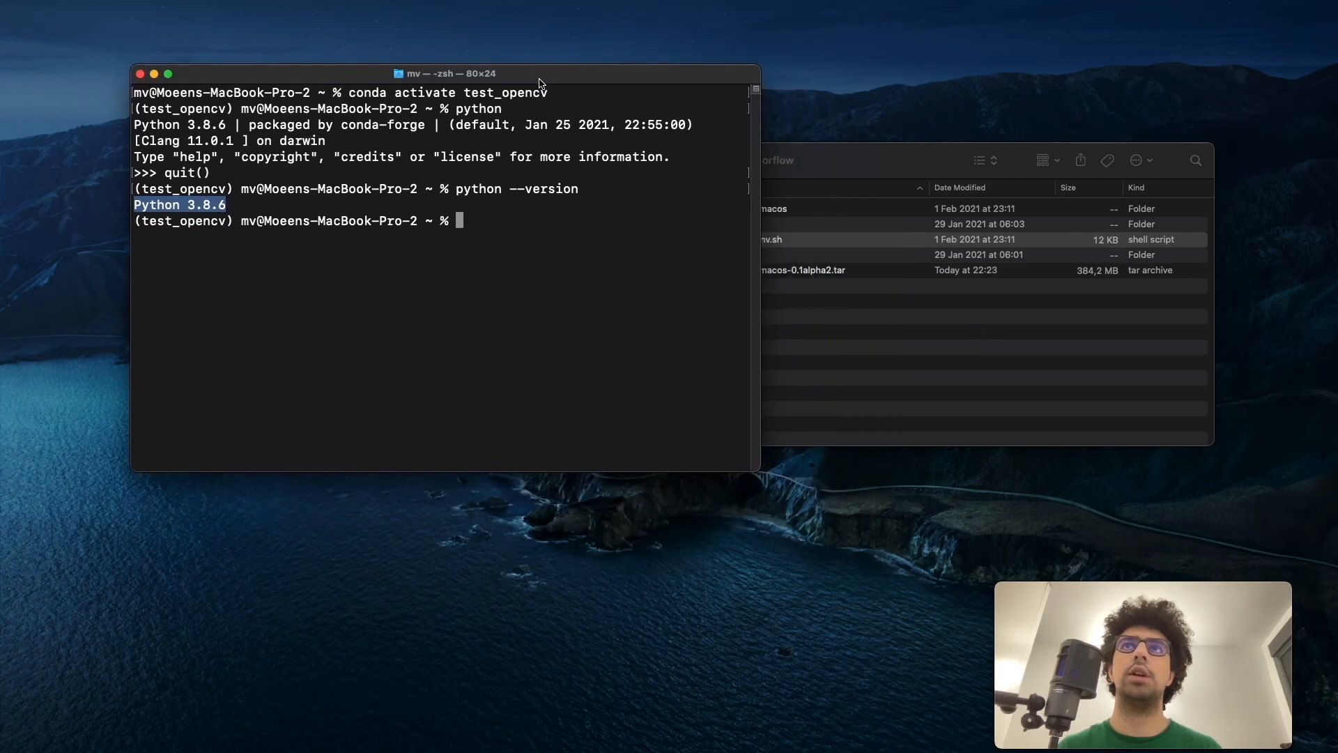
Run install_venv.sh to show its usage, then begin rerunning it with the -p option.
{"action": "left_click", "coordinate": [751, 238]}
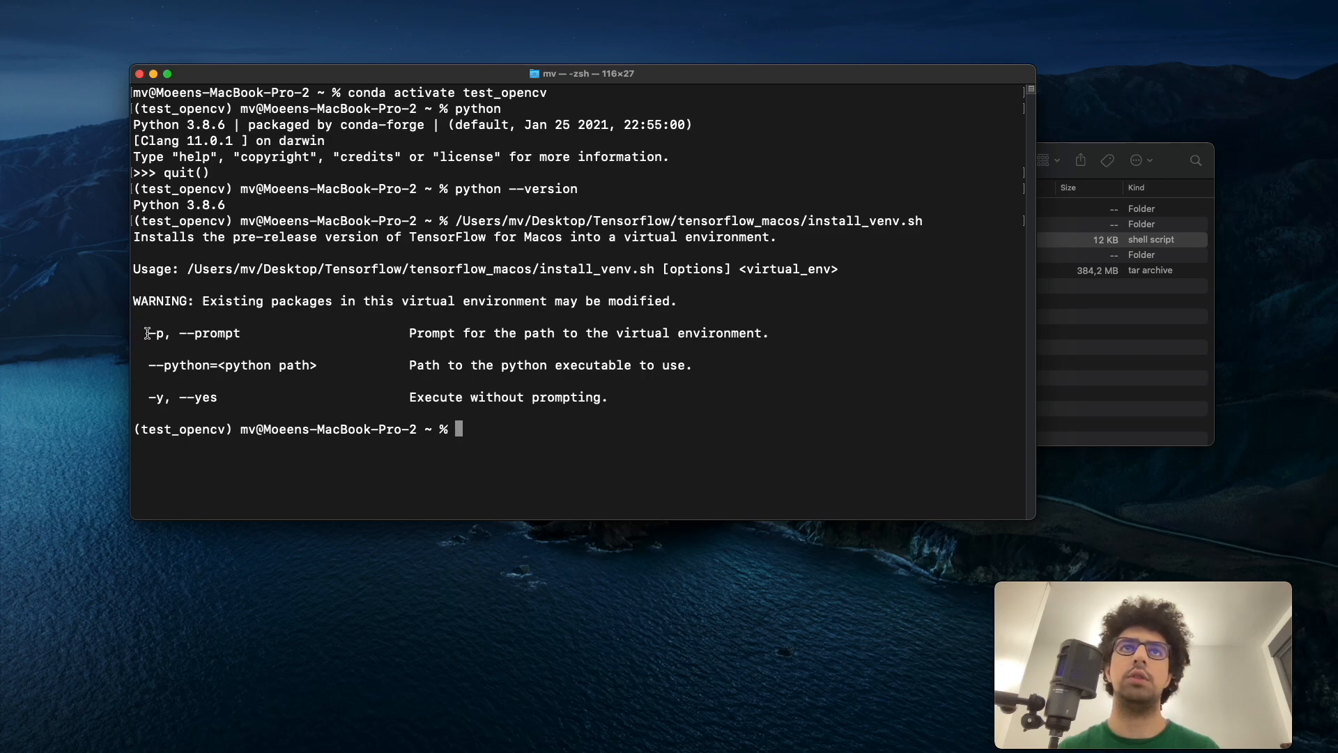
{"action": "left_click_drag", "start_coordinate": [149, 333], "coordinate": [482, 333]}
{"action": "type", "text": "/Users/mv/Desktop/Tensorflow/tensorflow_macos/install_venv.sh  "}
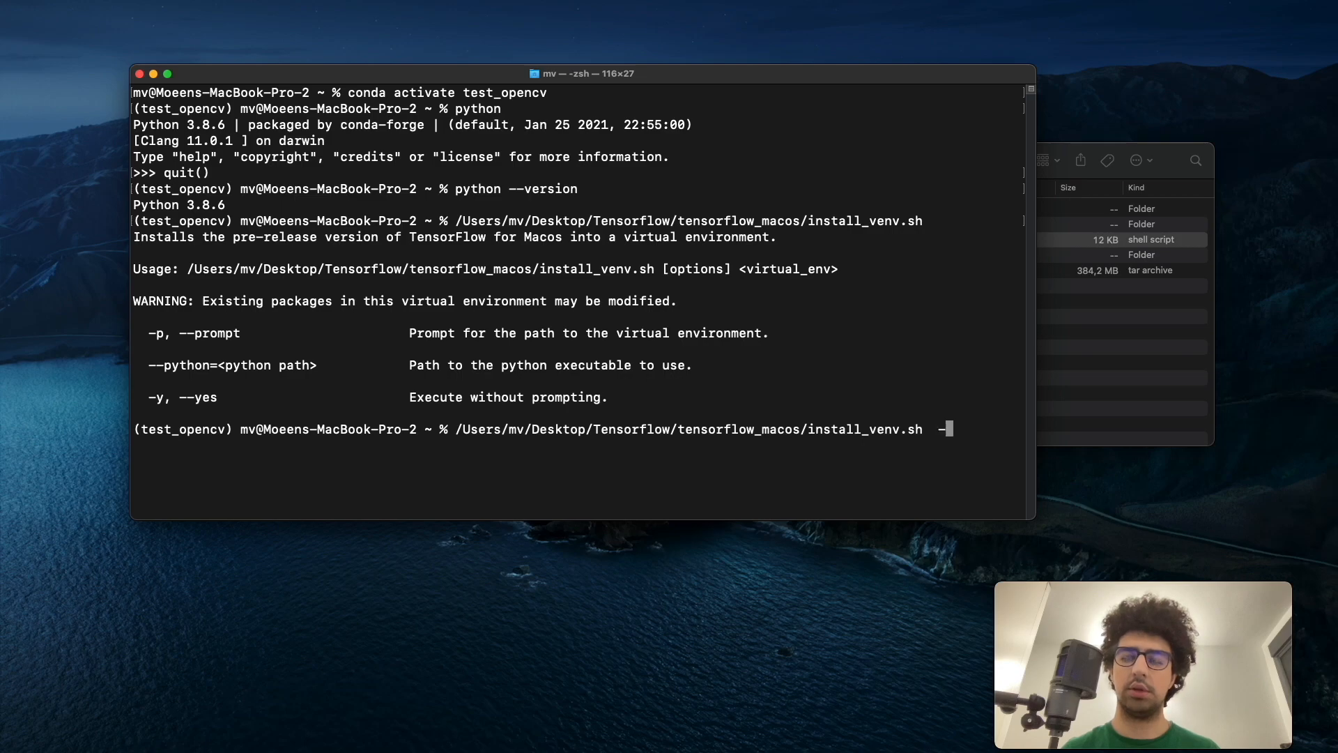
{"action": "type", "text": "-p"}
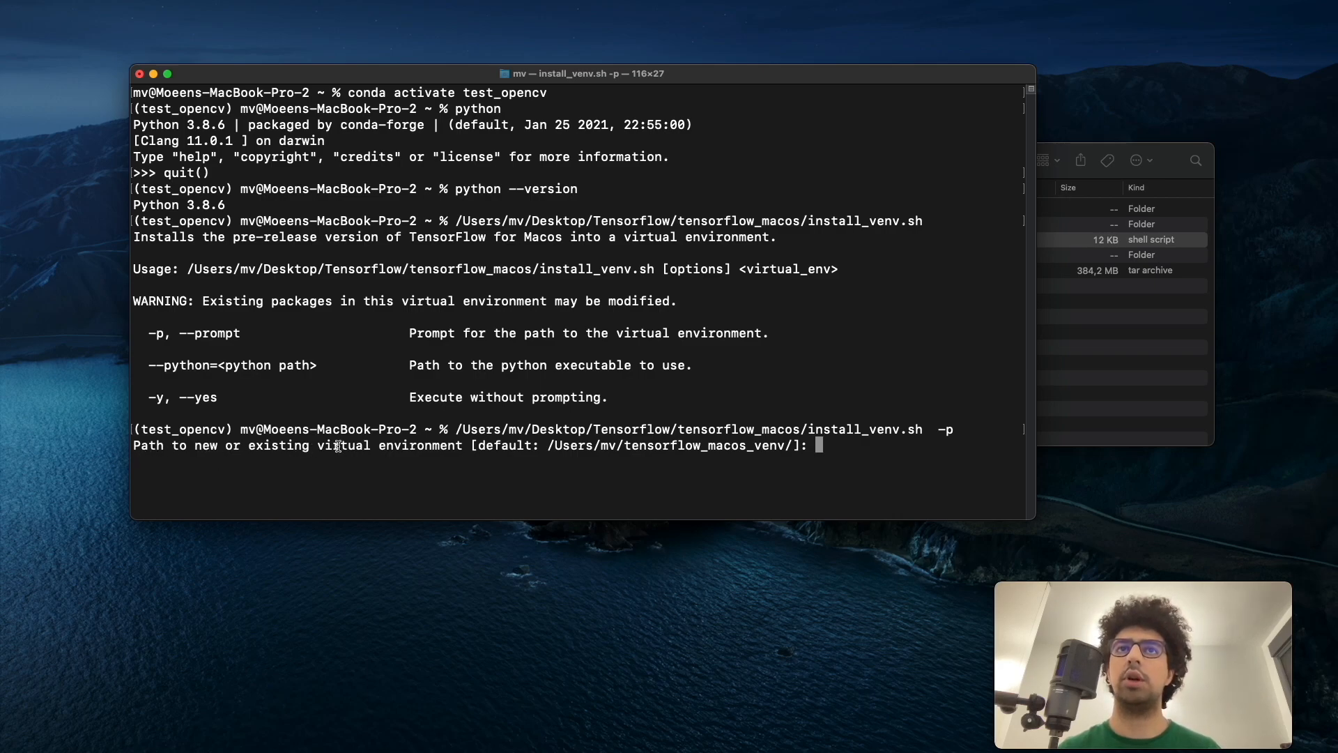
{"action": "mouse_move", "coordinate": [610, 475]}
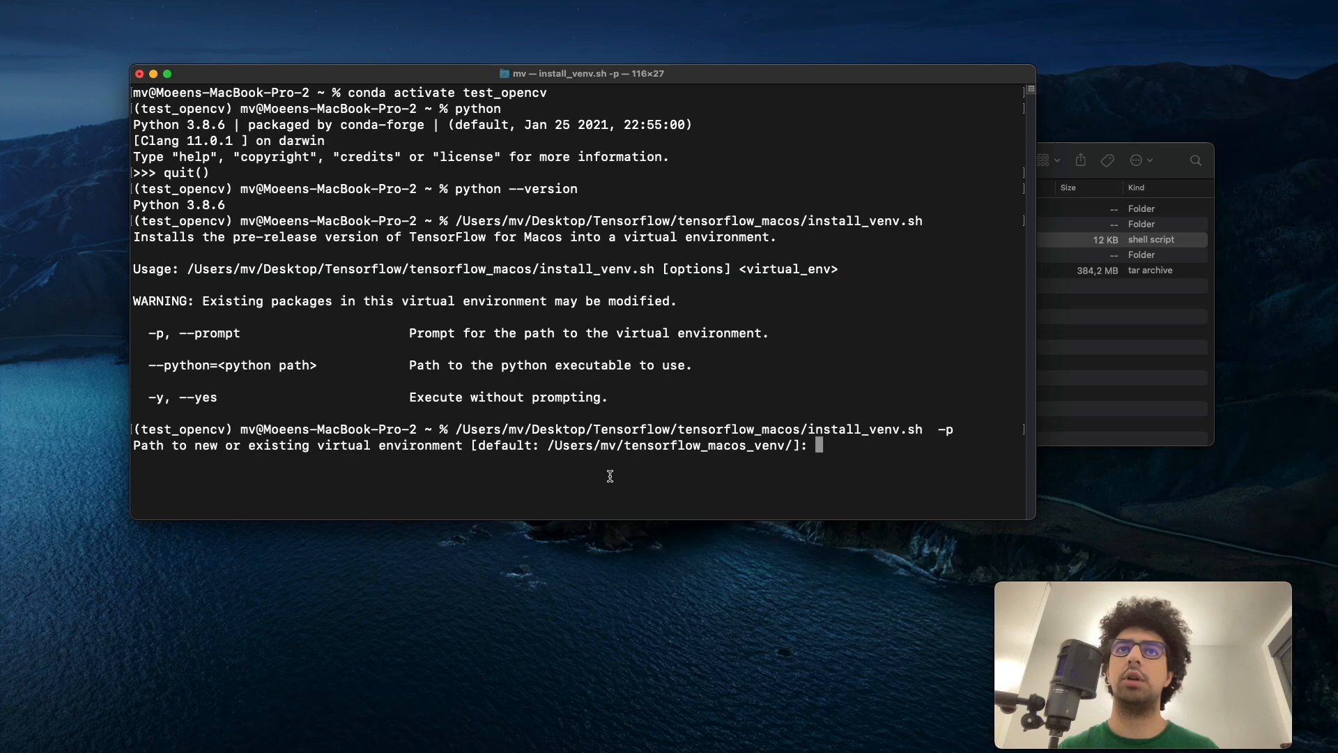
{"action": "mouse_move", "coordinate": [607, 468]}
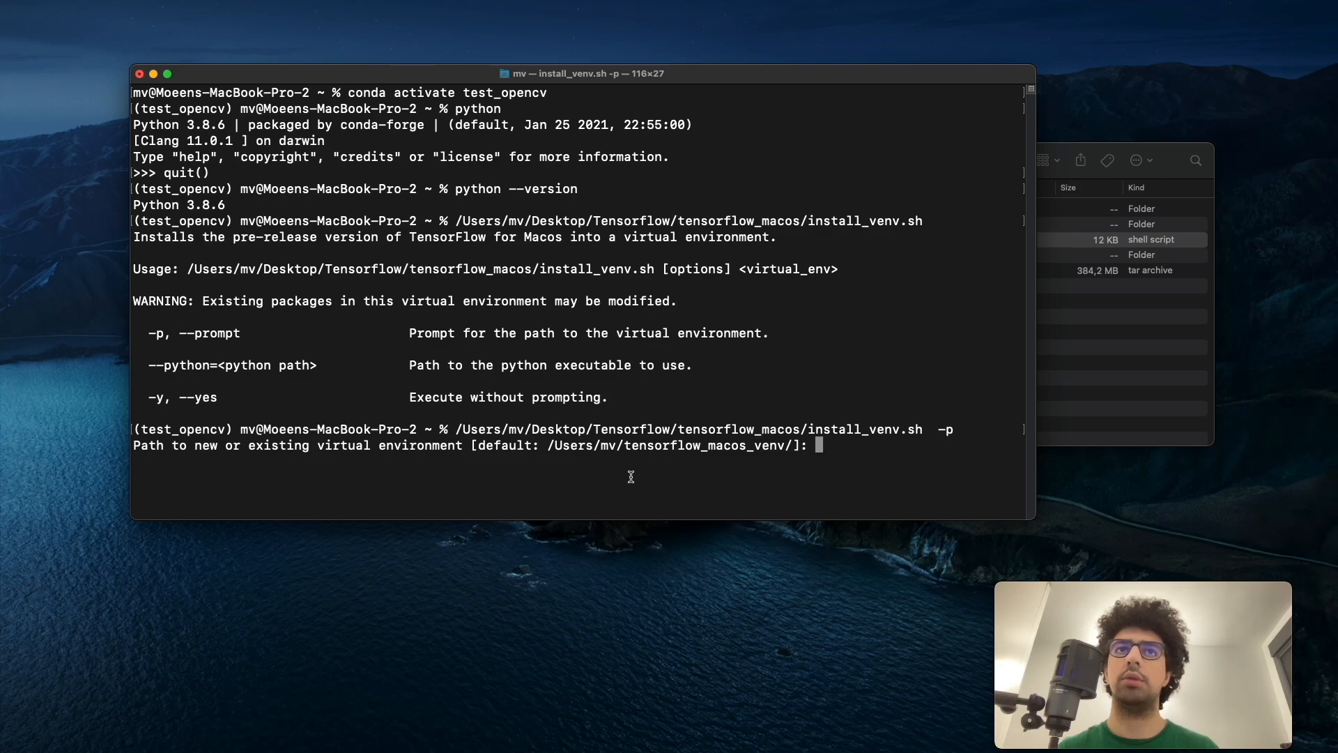
{"action": "mouse_move", "coordinate": [843, 466]}
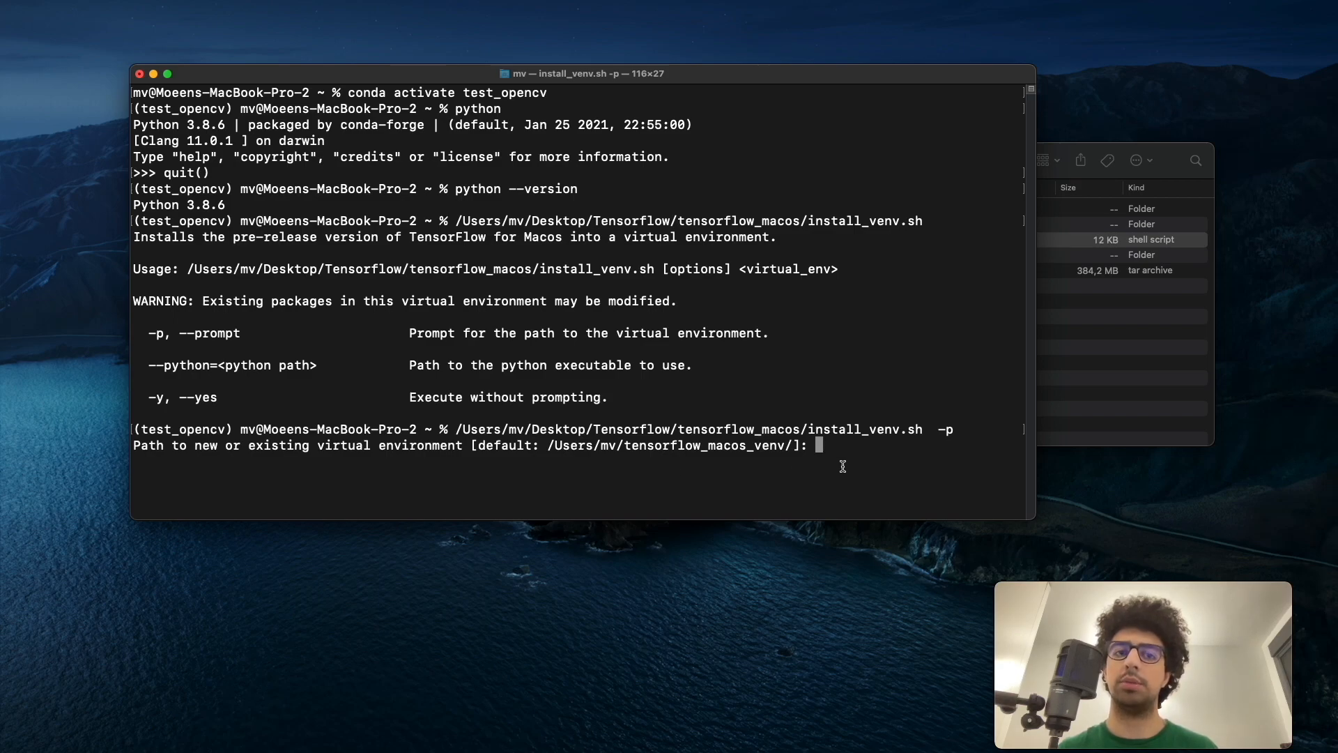
Enter /opt/homebrew/Caskroom/miniforge/base/envs/test_opencv as the install path.
{"action": "type", "text": "/opt/homebrew/Caskroom/miniforge/base/envs/test_opencv"}
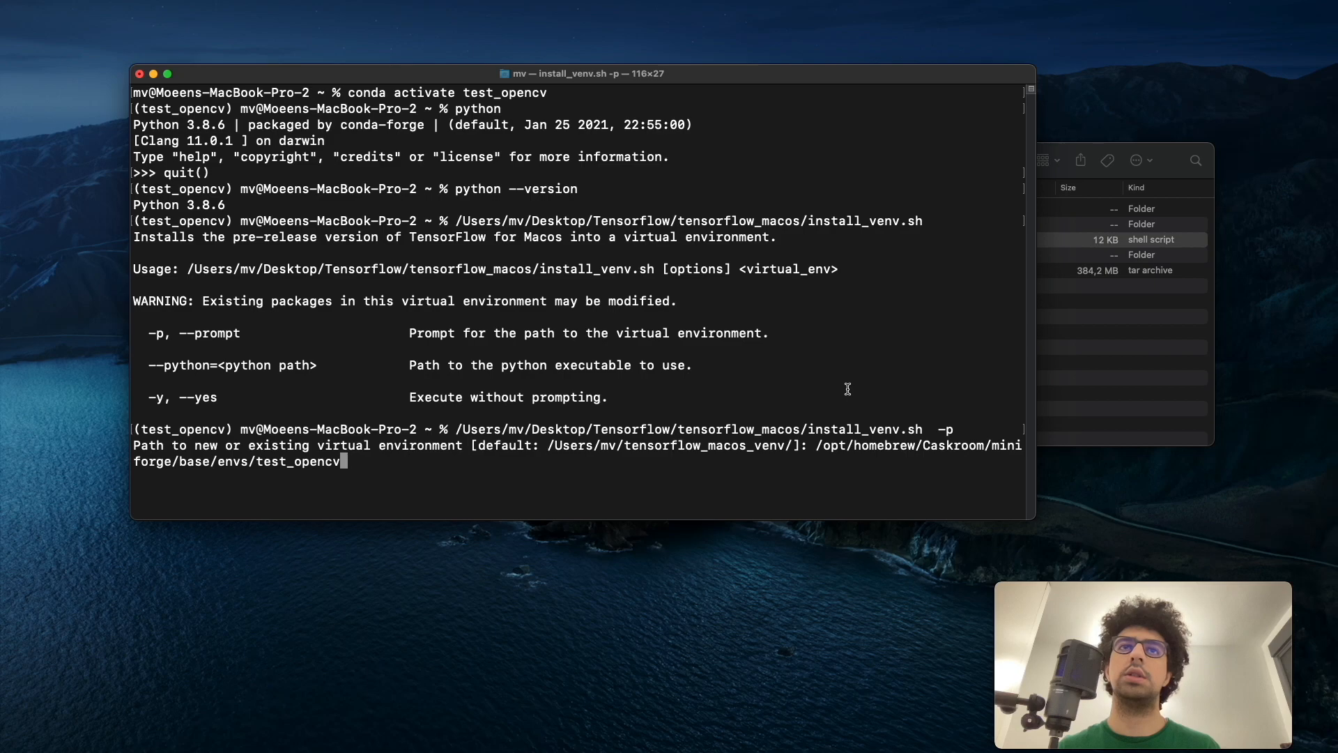
{"action": "mouse_move", "coordinate": [288, 469]}
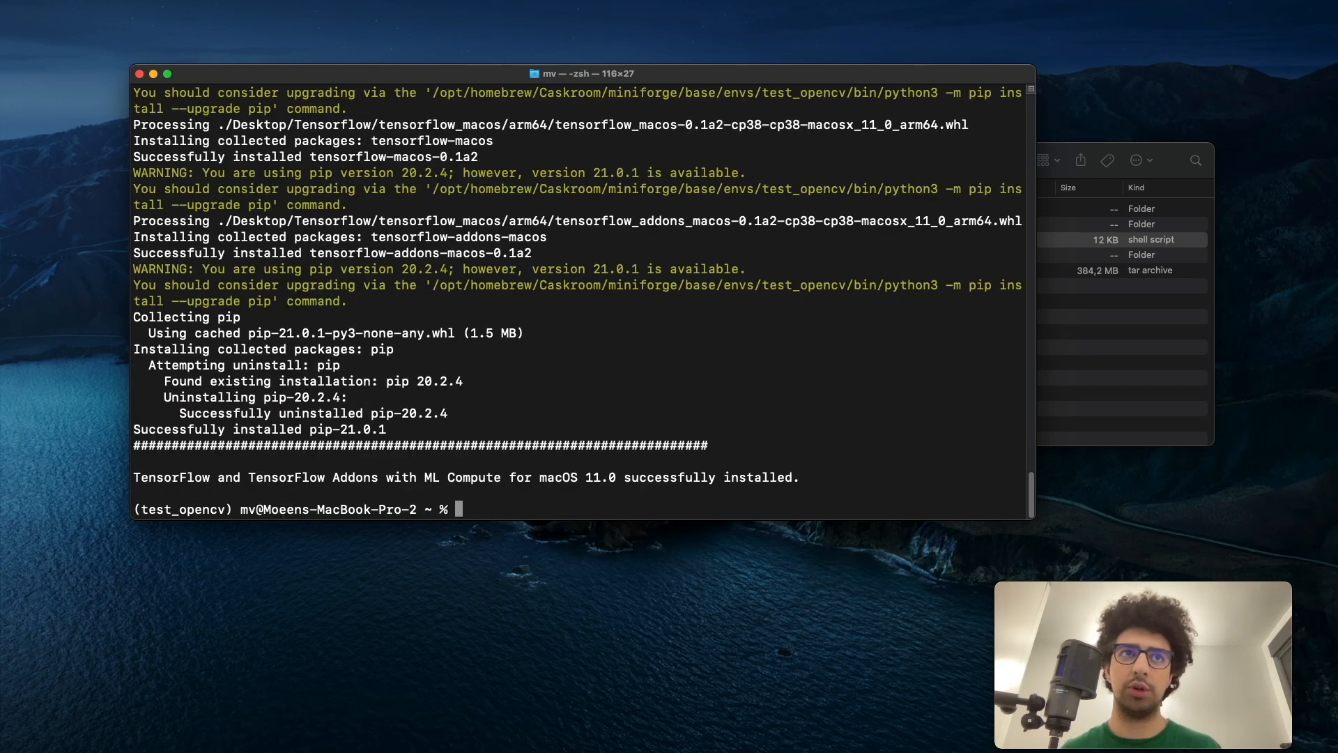
In python, run import tensorflow as tf and start querying tf.__version__.
{"action": "type", "text": "pytho"}
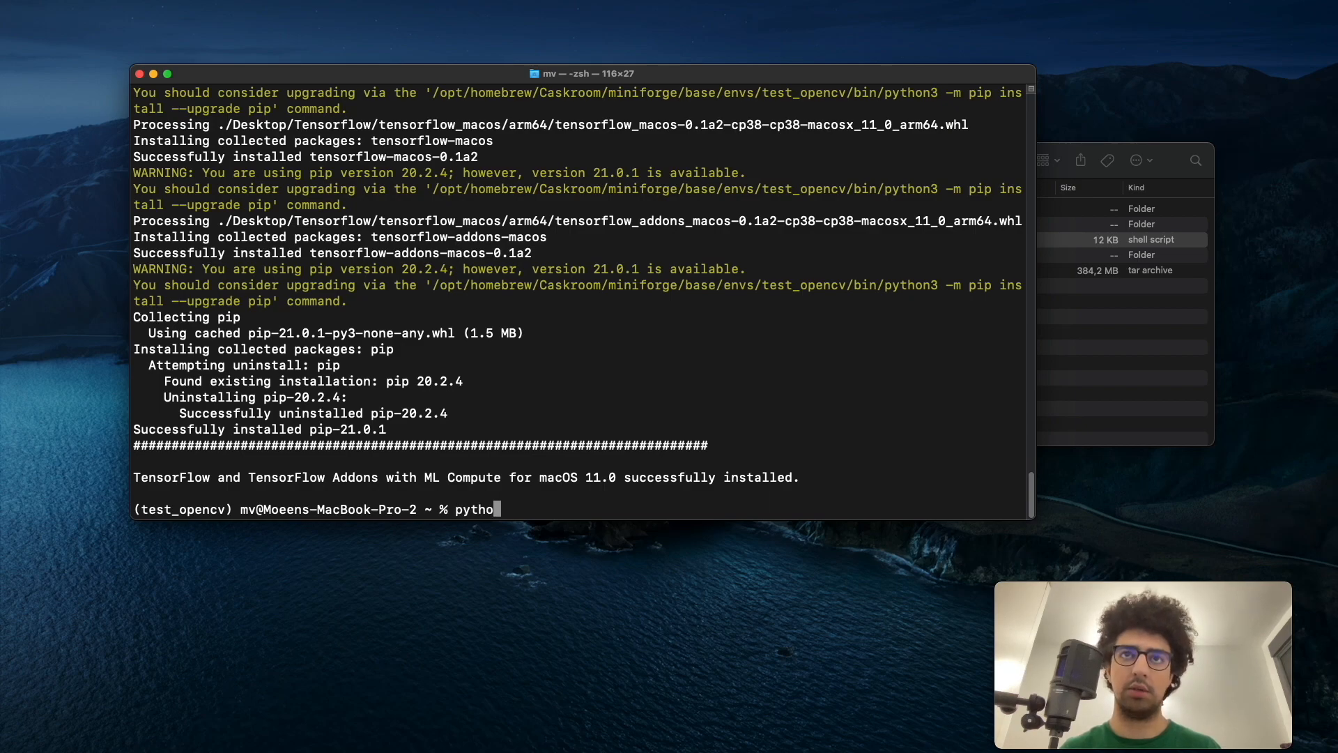
{"action": "key", "text": "enter"}
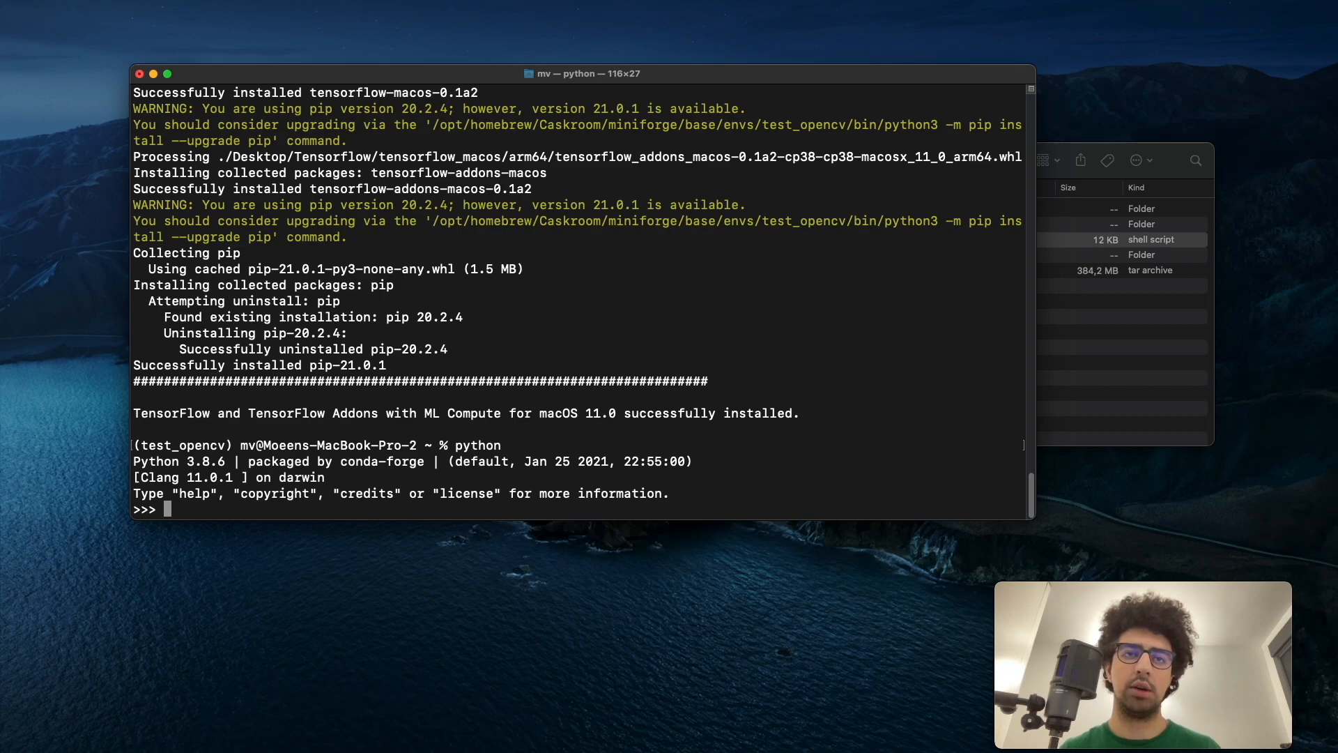
{"action": "type", "text": "import"}
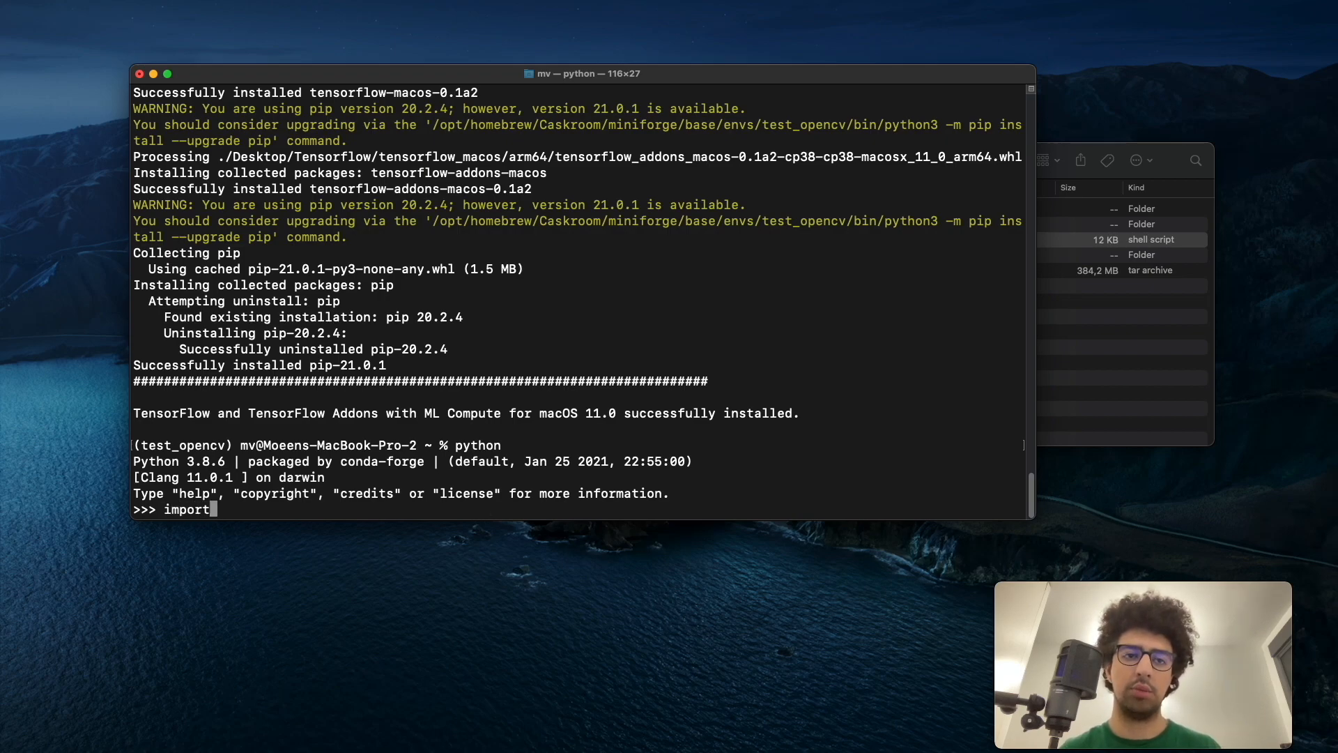
{"action": "type", "text": "tensorflow as"}
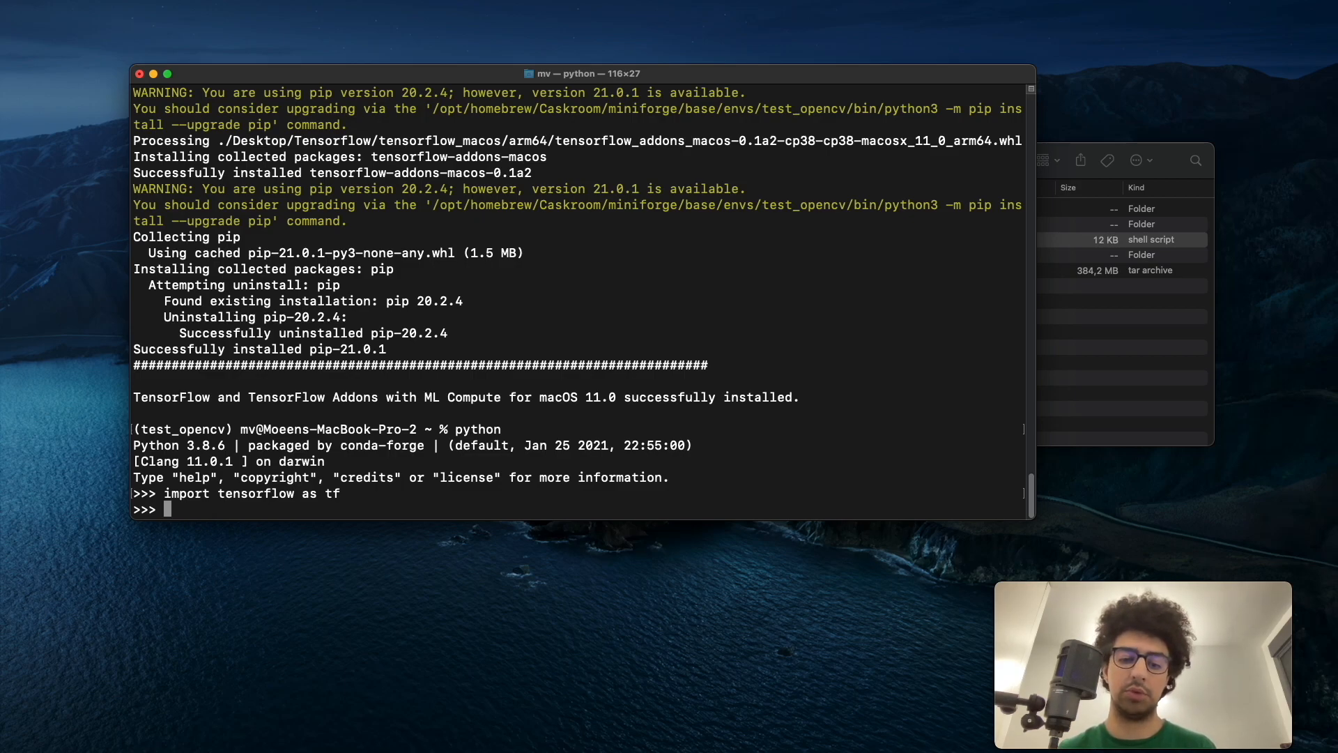
{"action": "type", "text": "tf"}
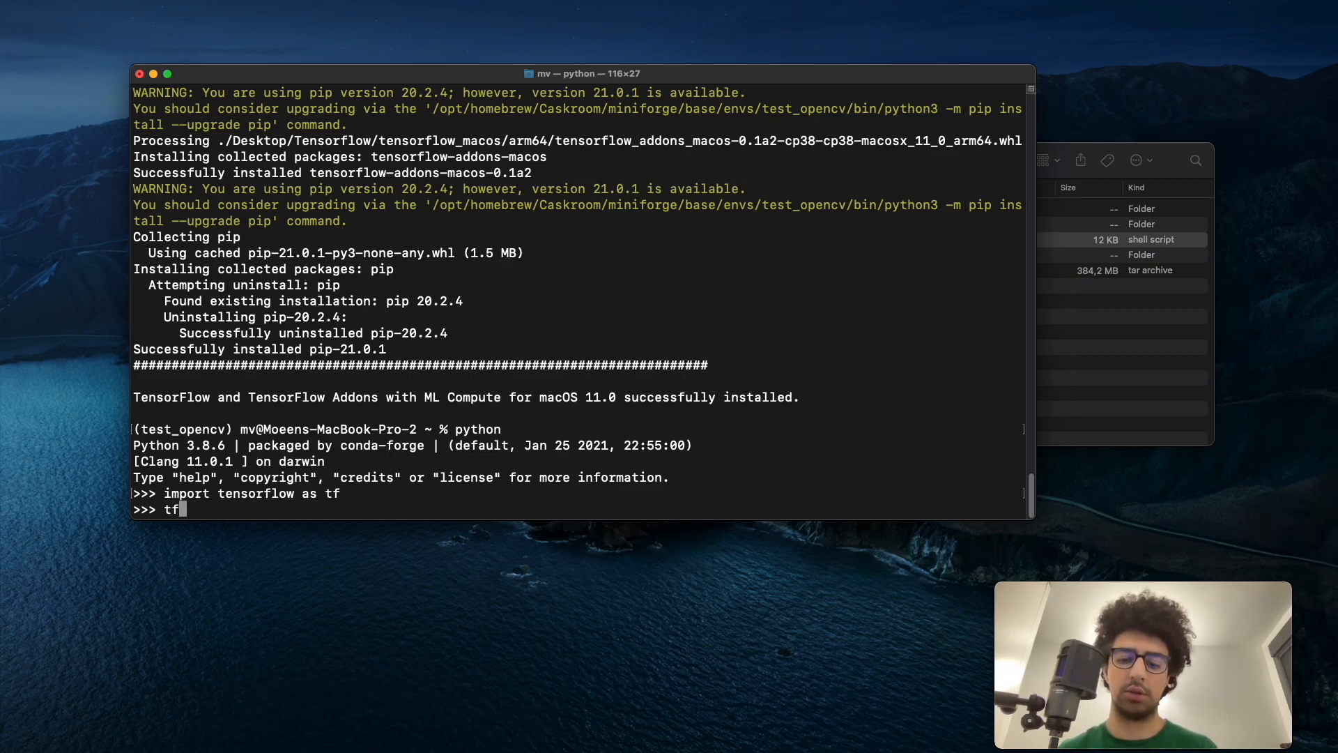
{"action": "type", "text": ".__"}
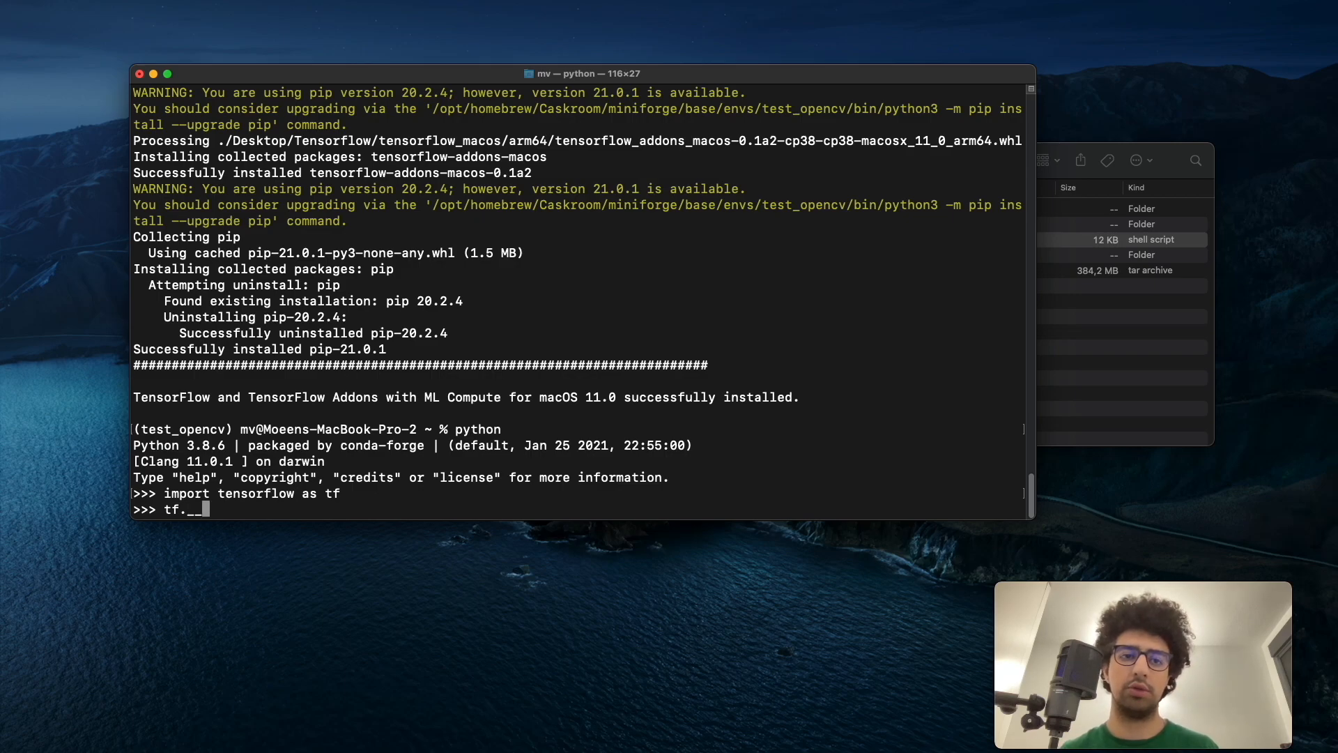